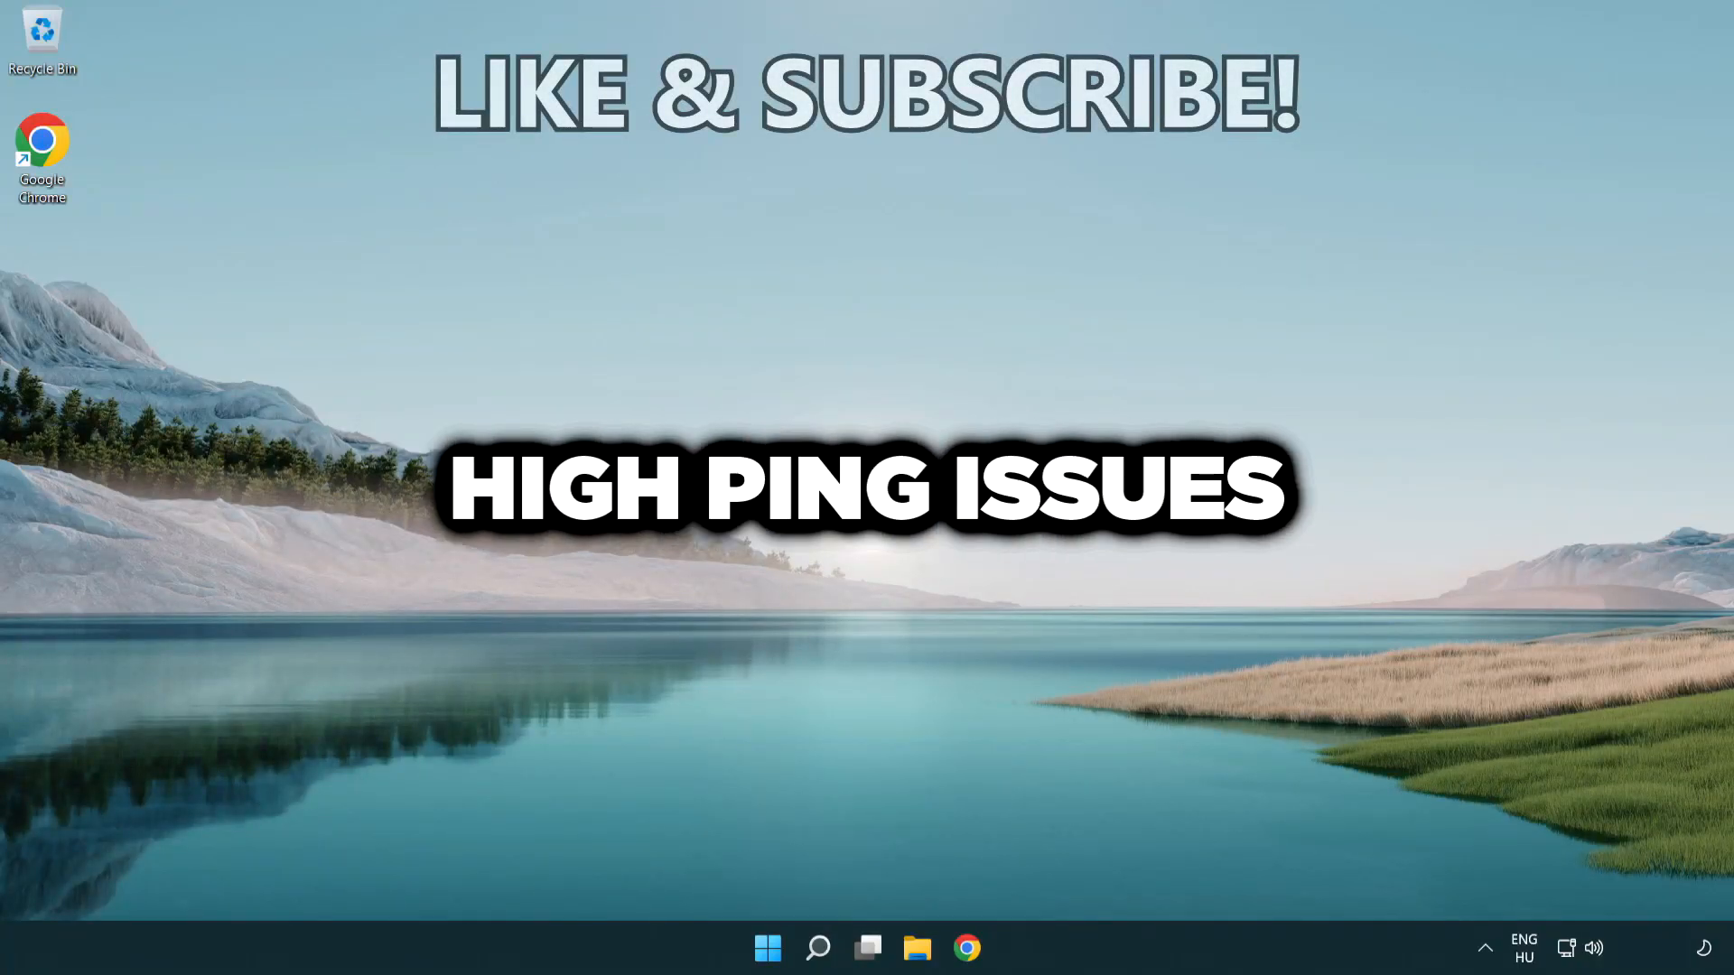
Step: Search 'cmd' and launch Command Prompt as administrator
{"action": "left_click", "coordinate": [816, 947]}
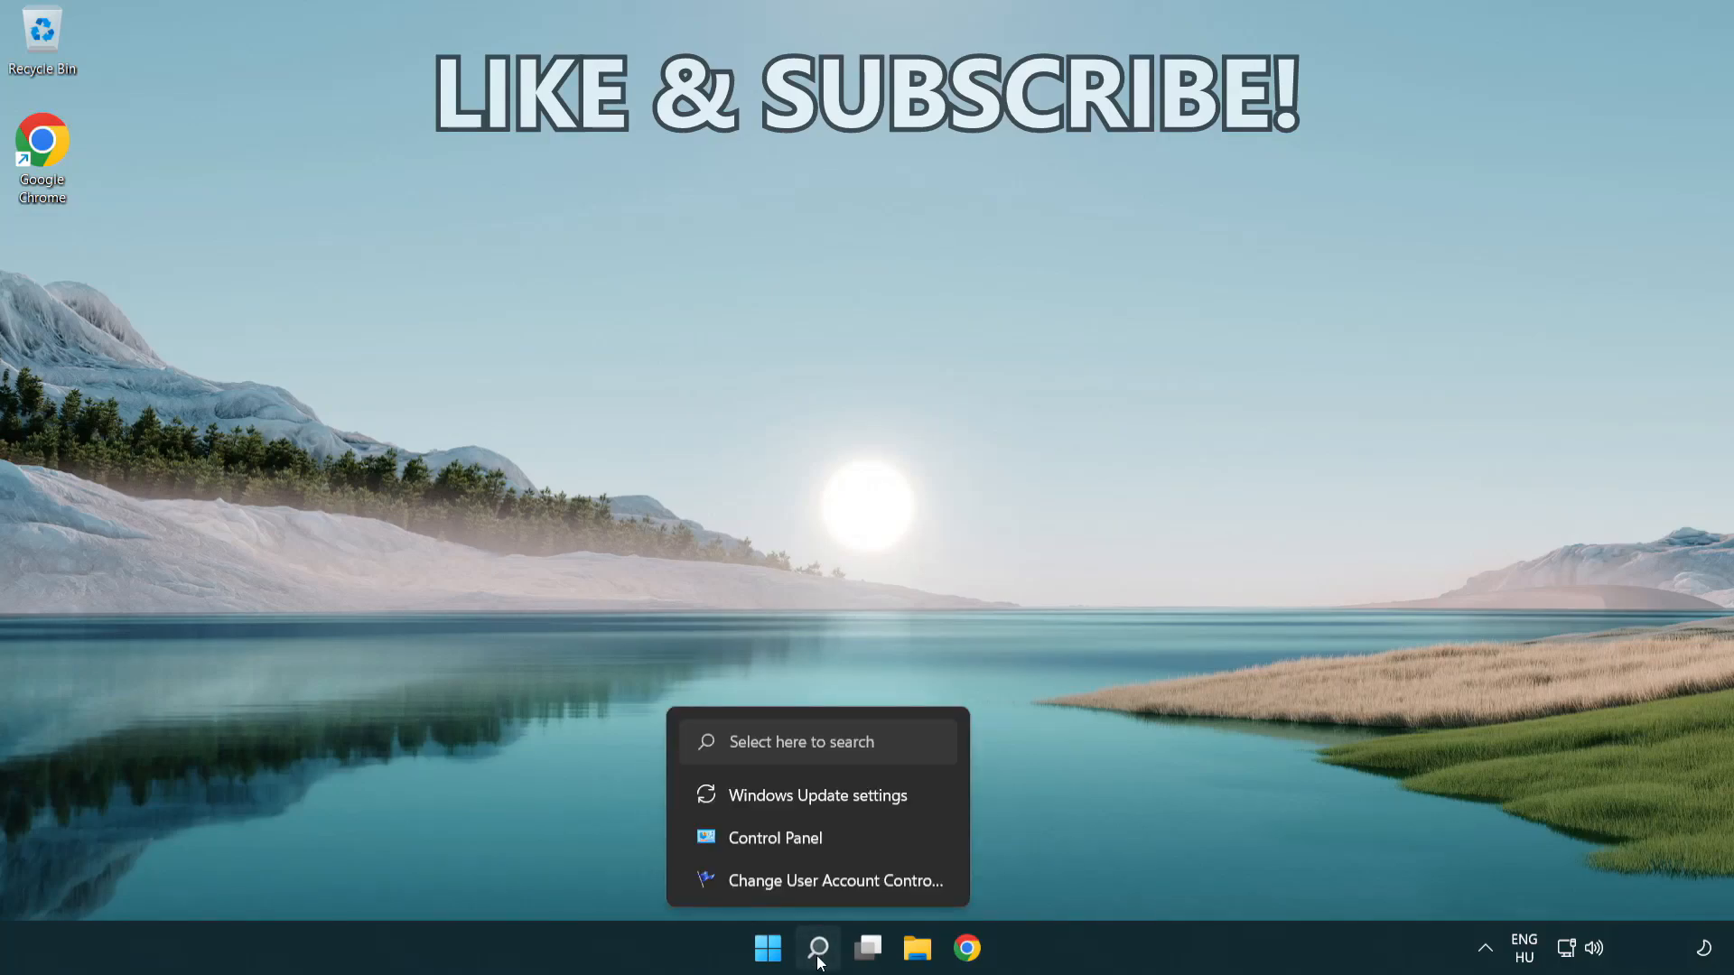
{"action": "left_click", "coordinate": [817, 946]}
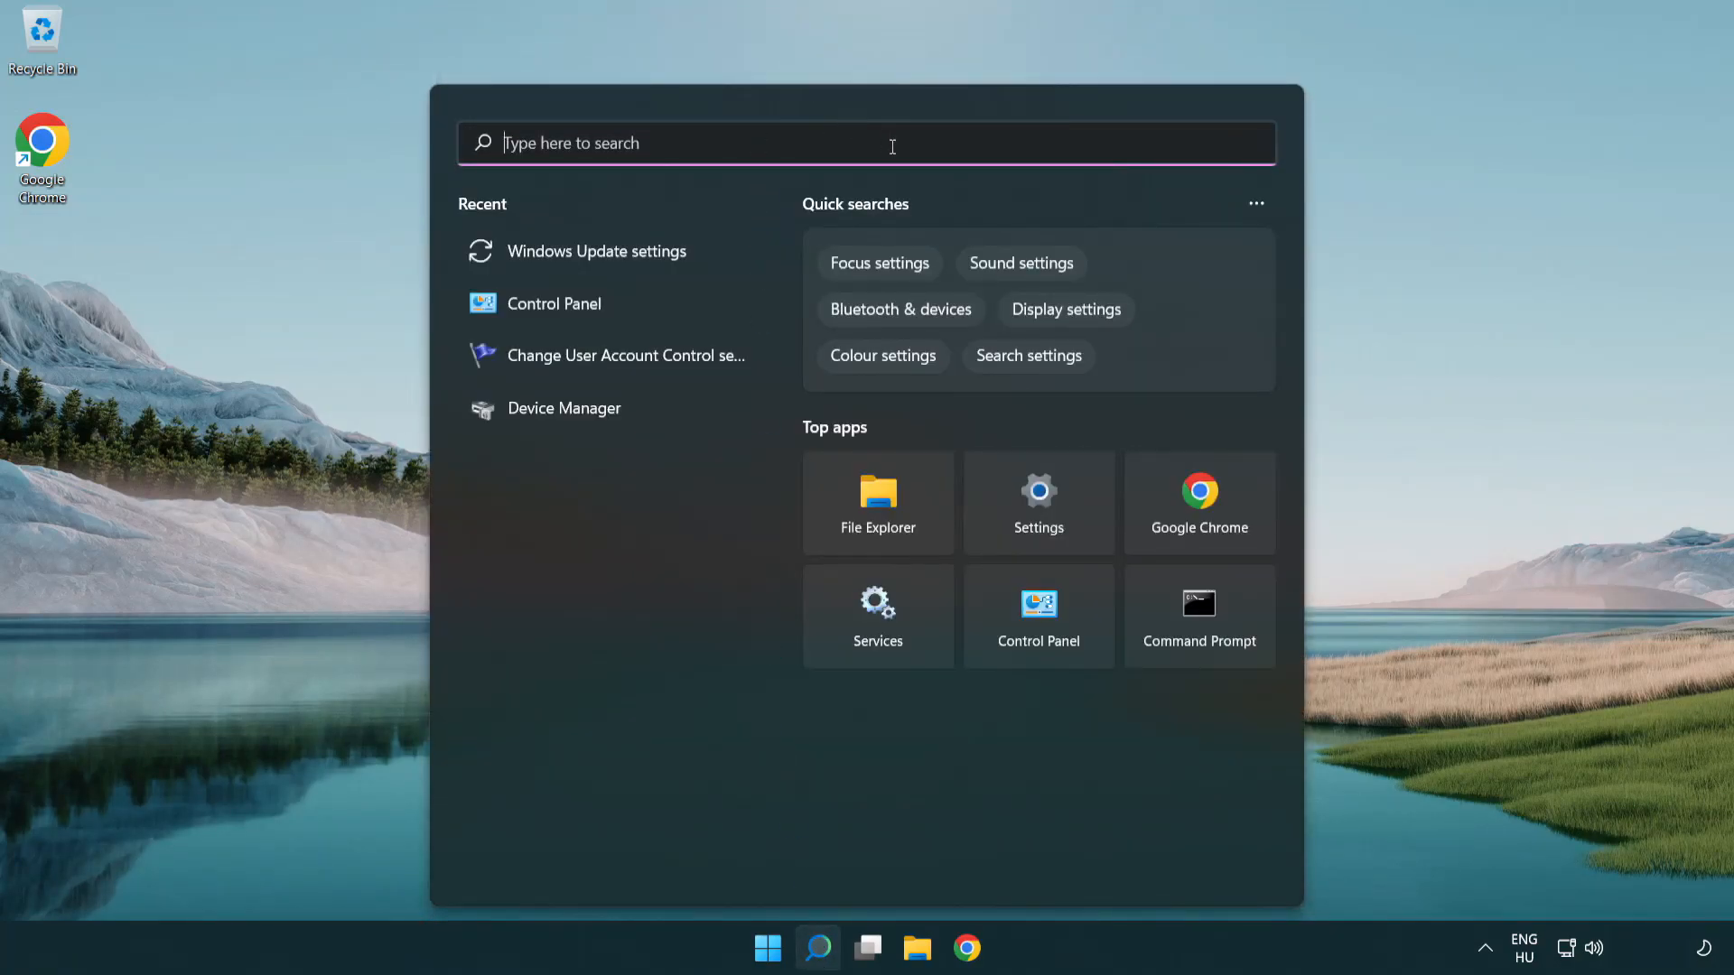
{"action": "type", "text": "cmd"}
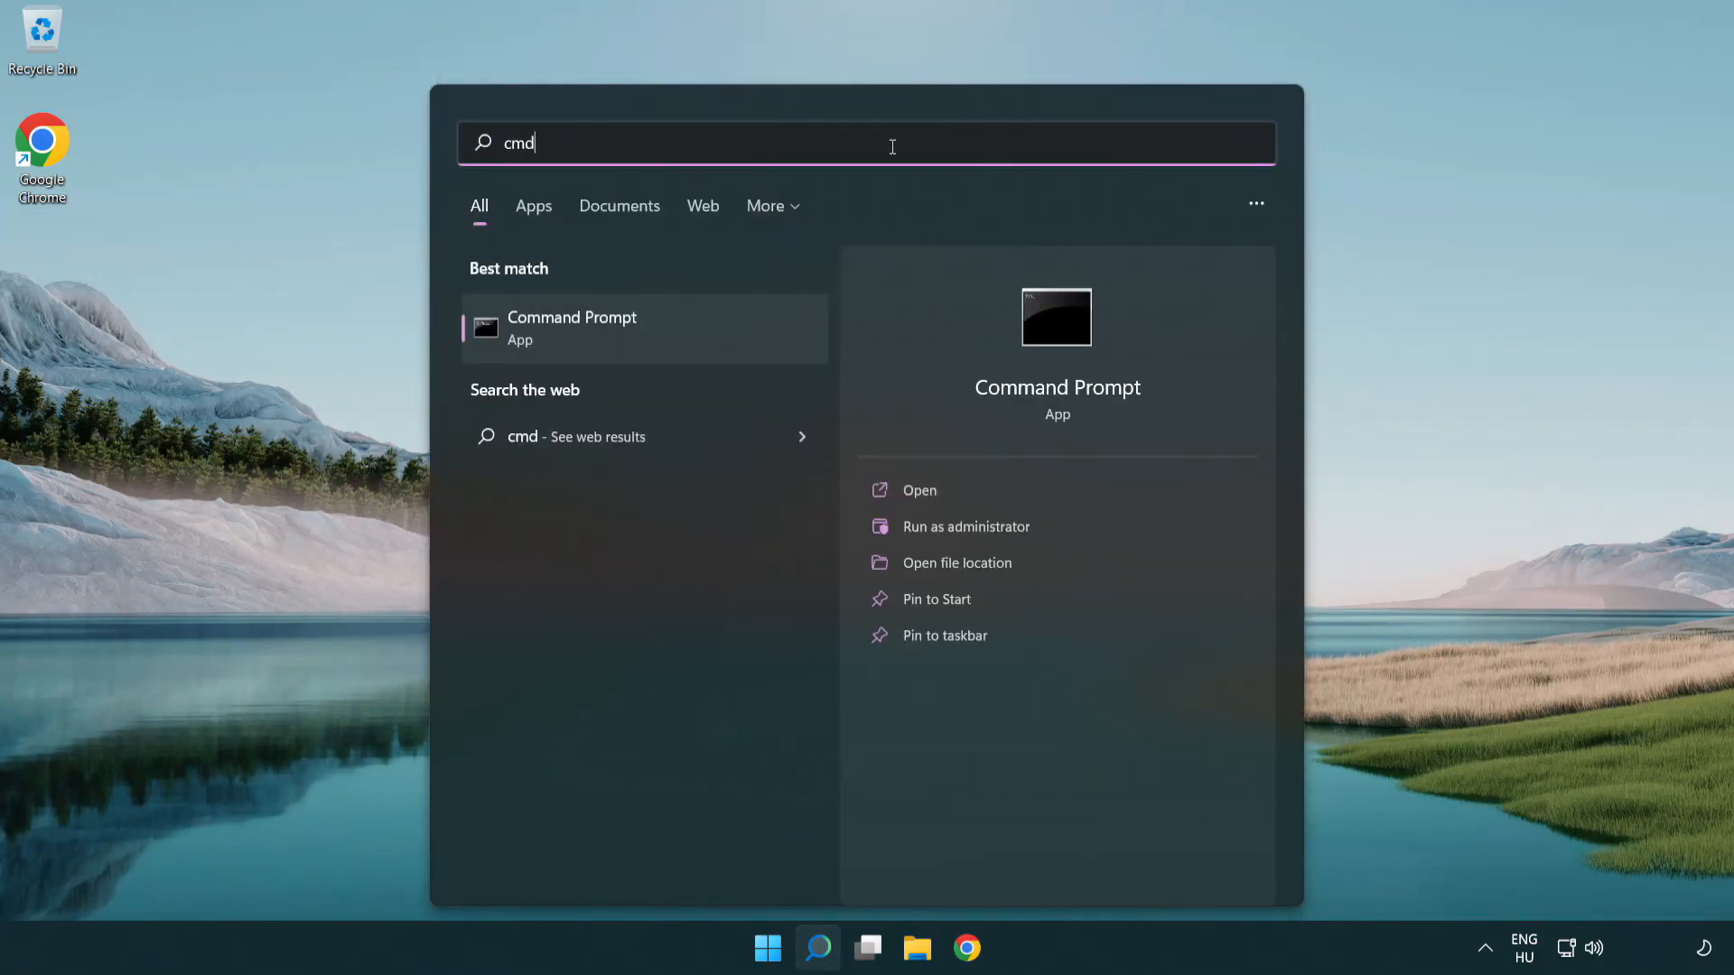
{"action": "mouse_move", "coordinate": [641, 331]}
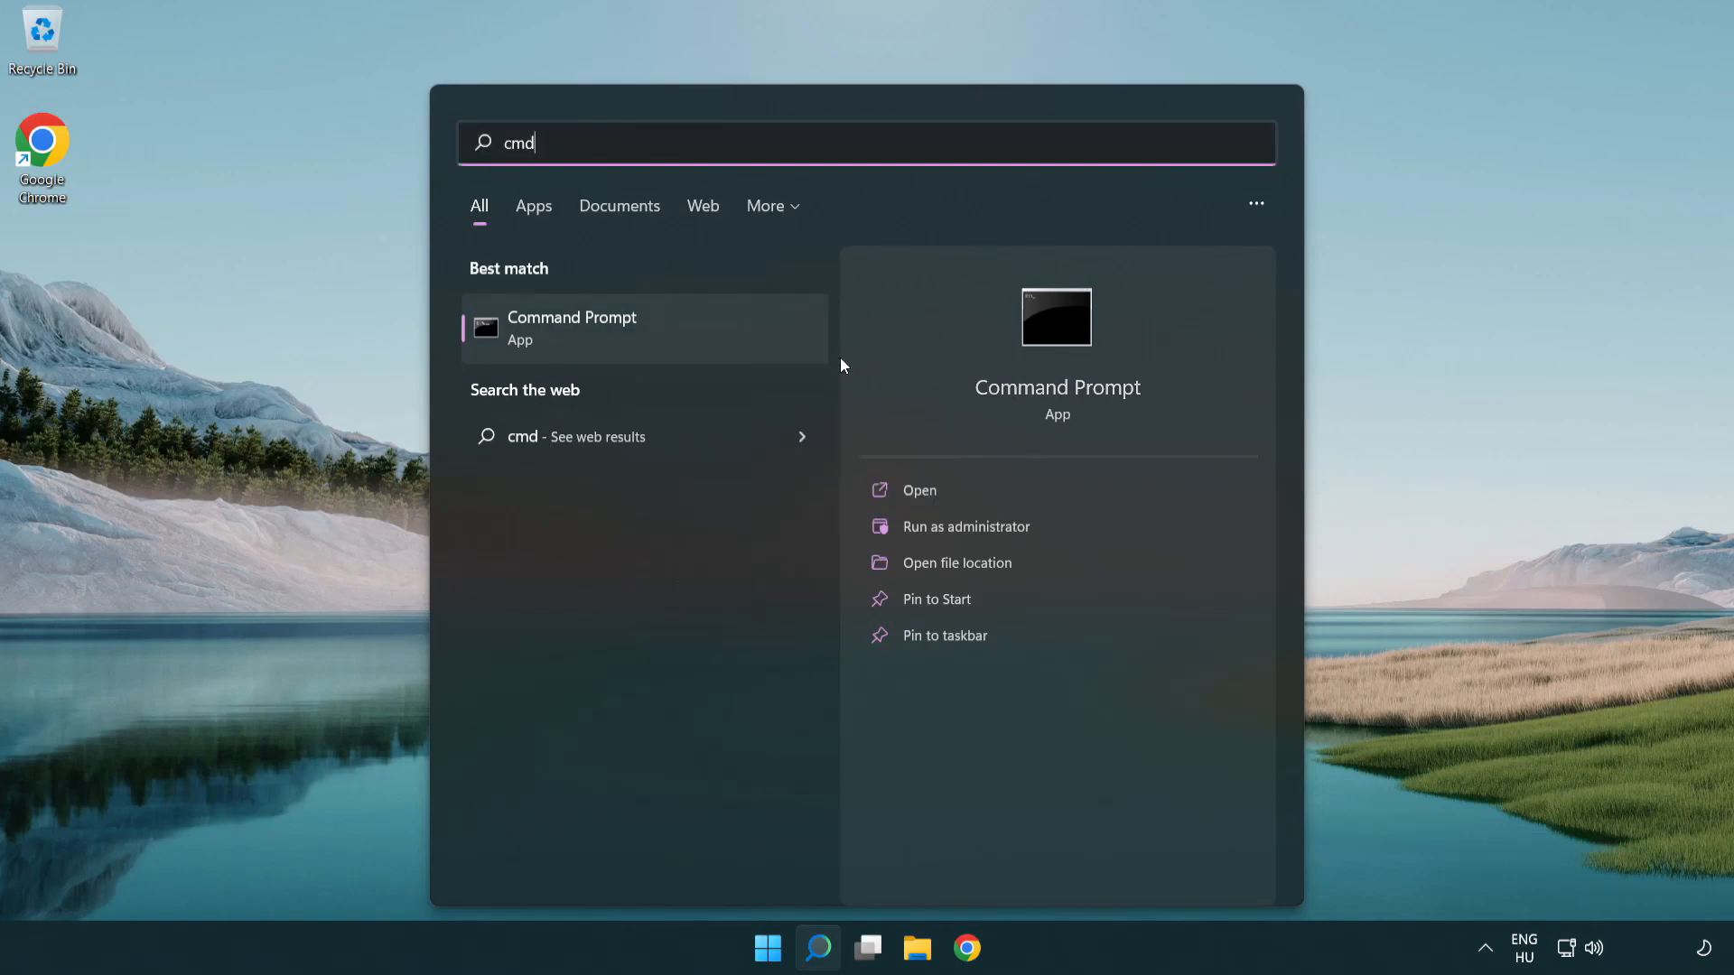
{"action": "left_click", "coordinate": [966, 527]}
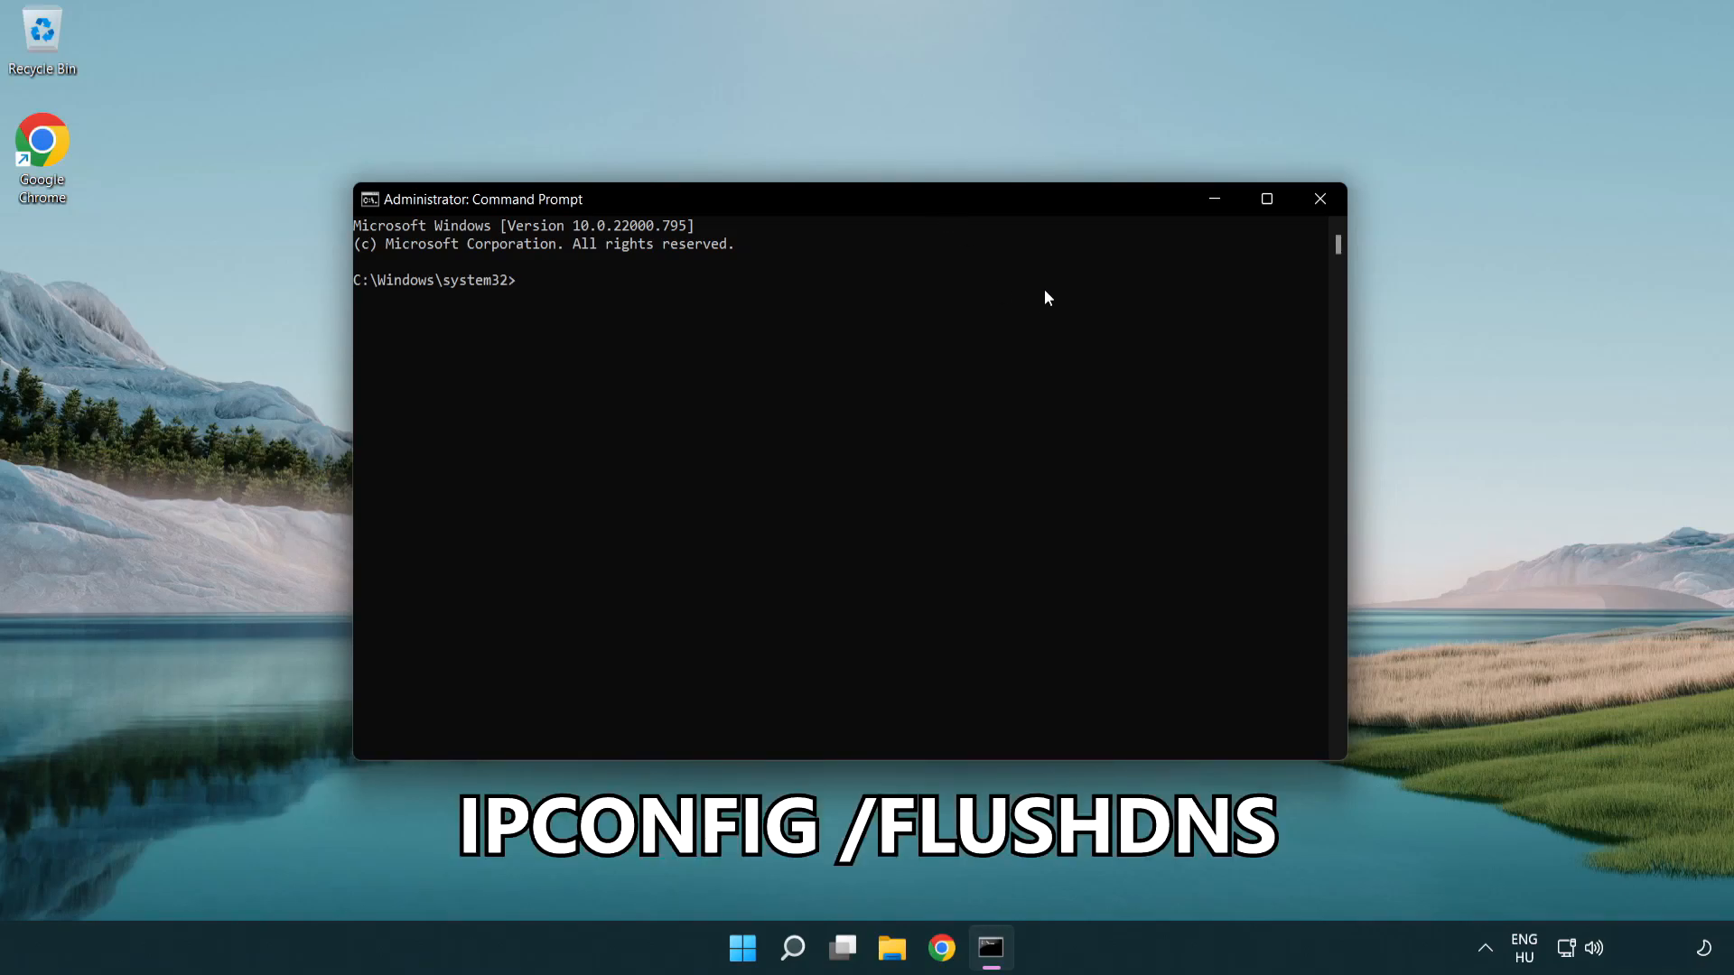
Step: Run ipconfig /flushdns to clear the DNS resolver cache
{"action": "type", "text": "ipconfig"}
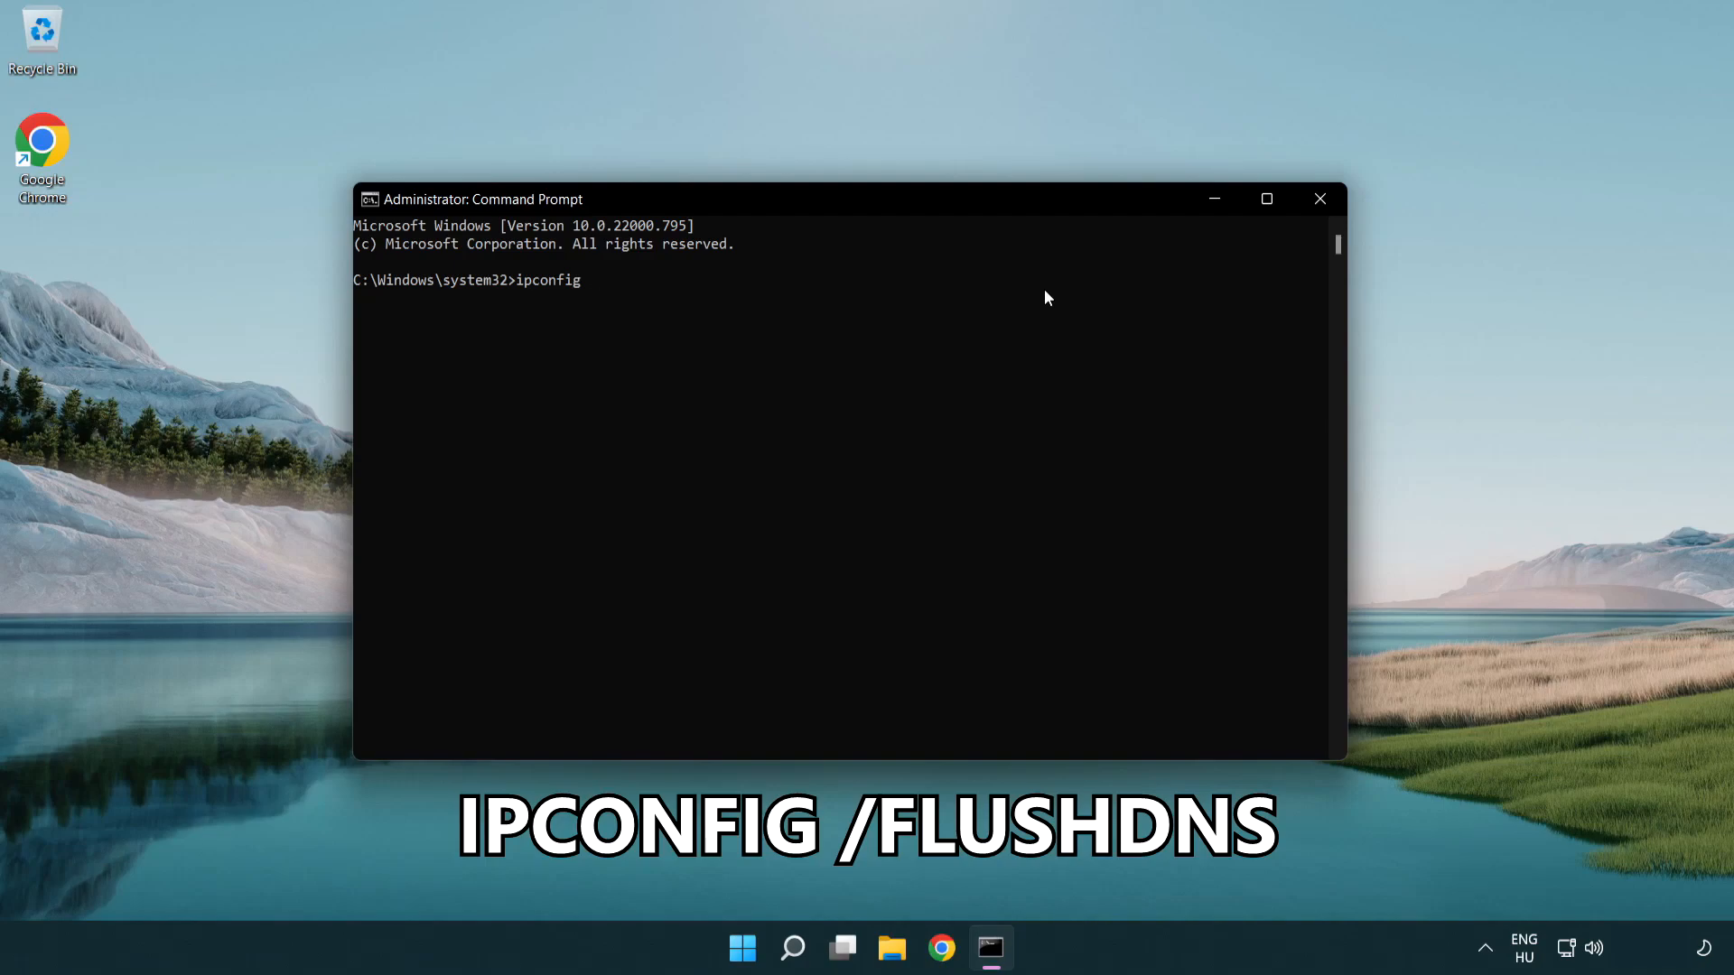
{"action": "type", "text": "/"}
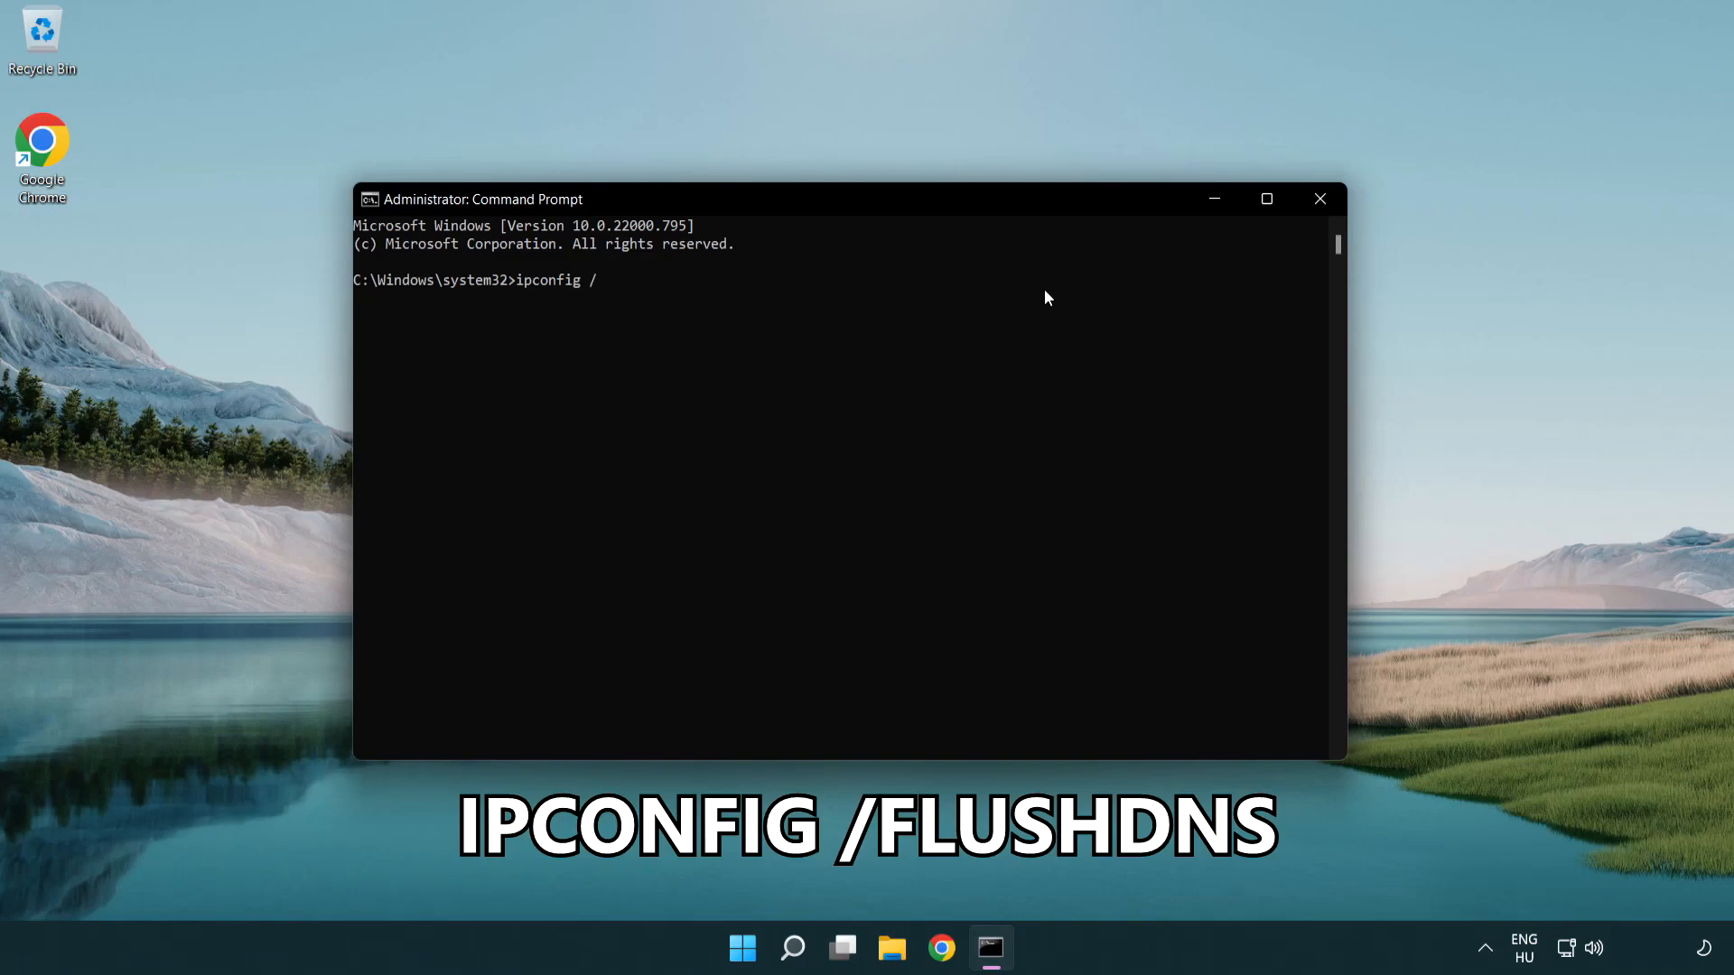
{"action": "type", "text": "flushdn"}
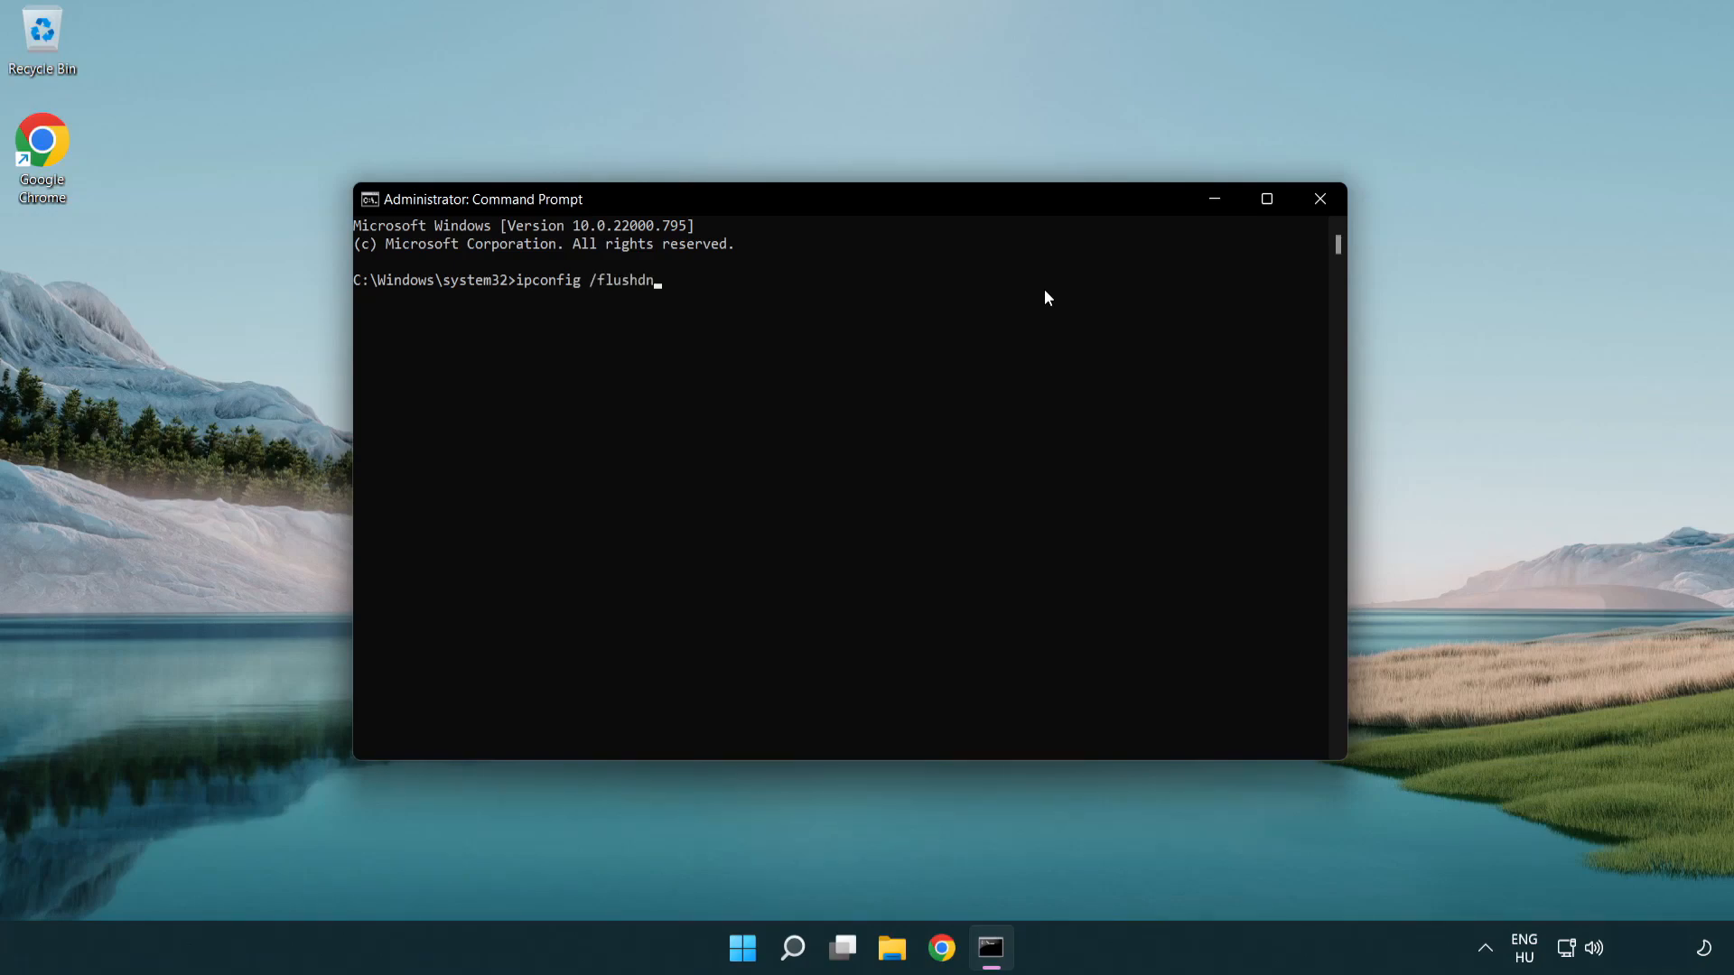
{"action": "key", "text": "Enter"}
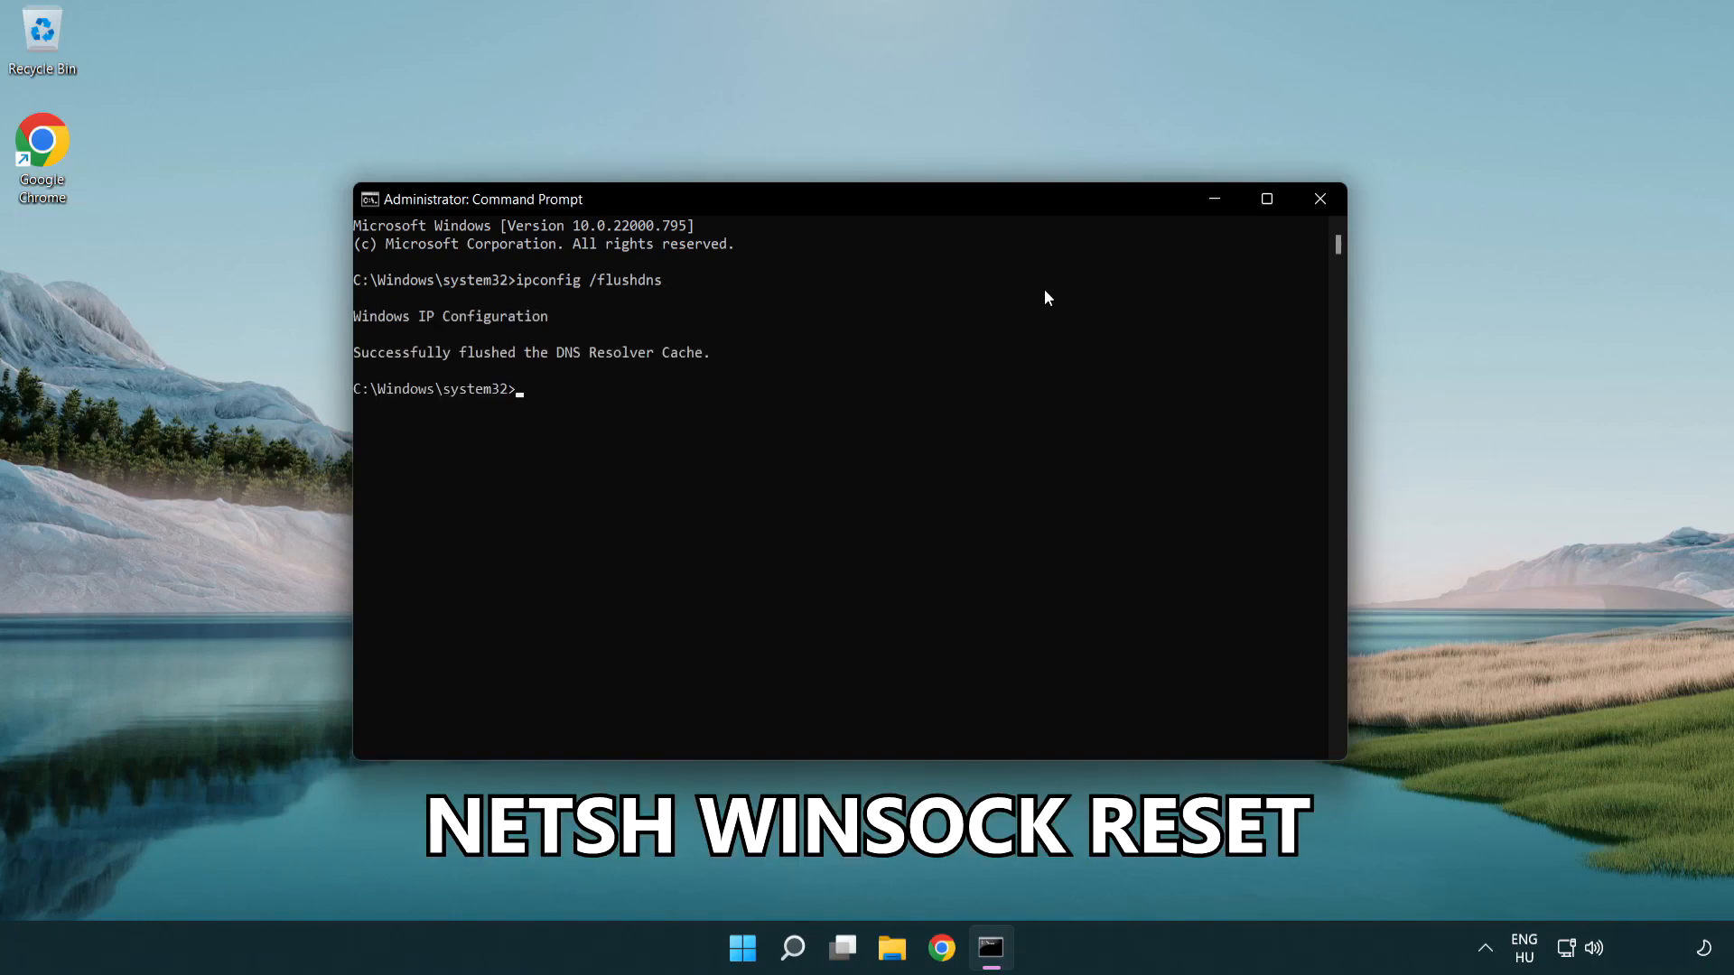
Step: Run netsh winsock reset to reset the Winsock catalog
{"action": "type", "text": "netsh win"}
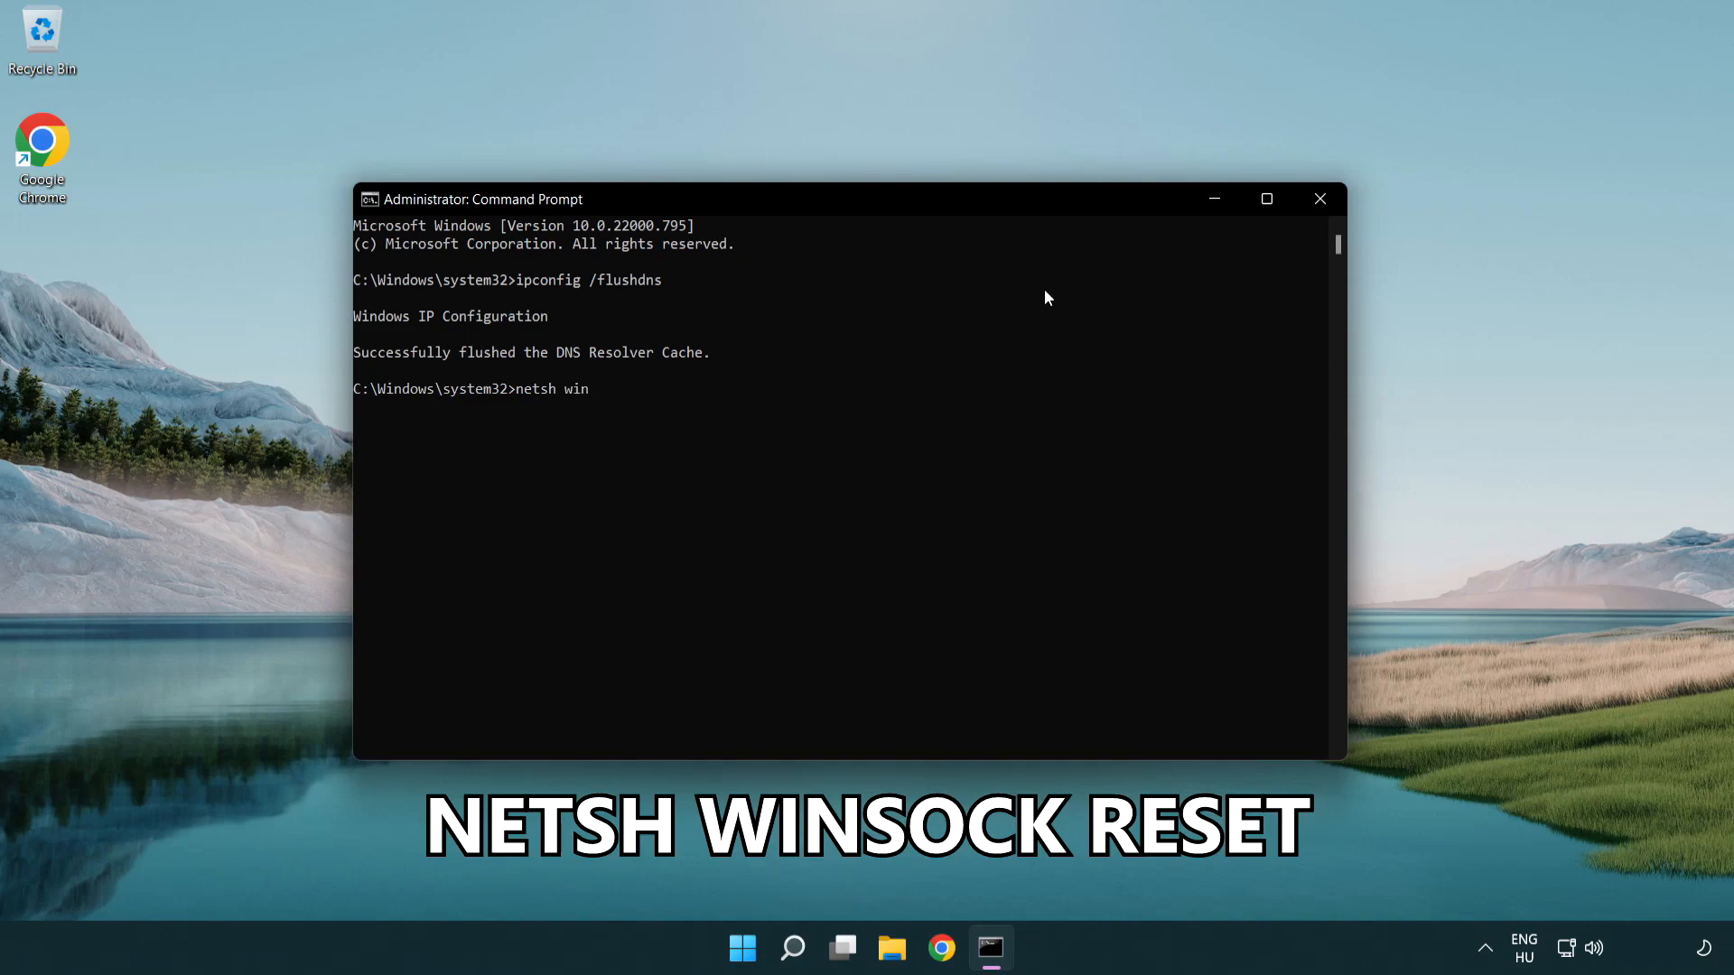
{"action": "type", "text": "sock rese"}
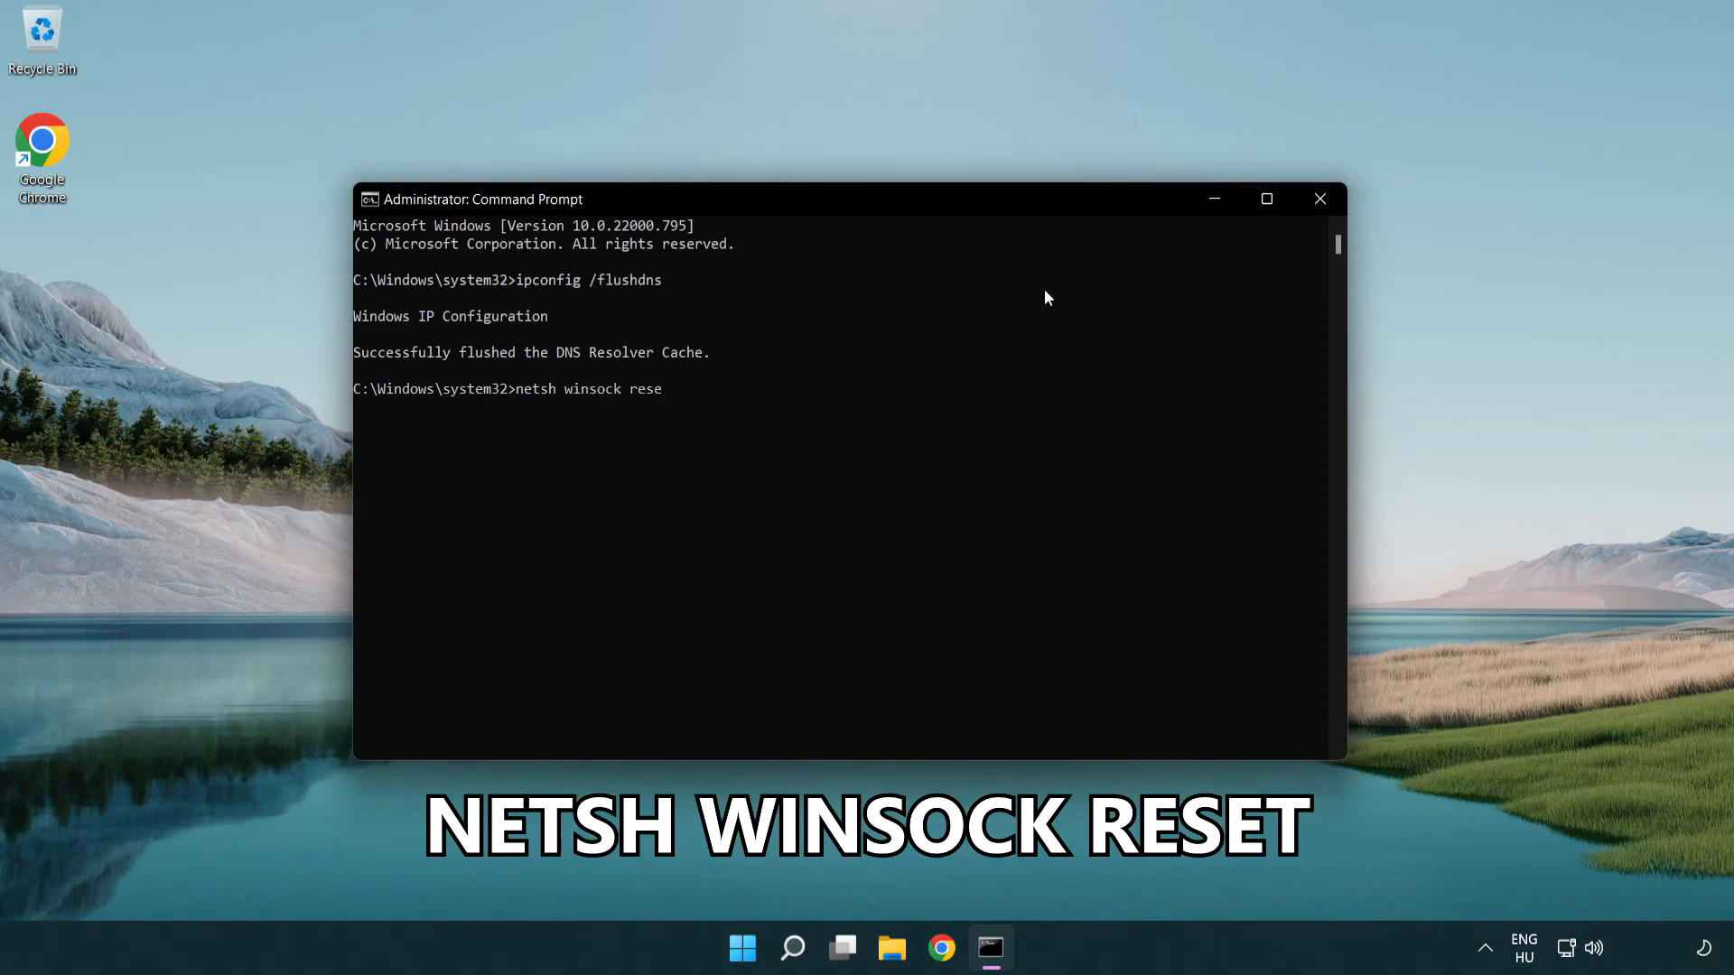
{"action": "type", "text": "t"}
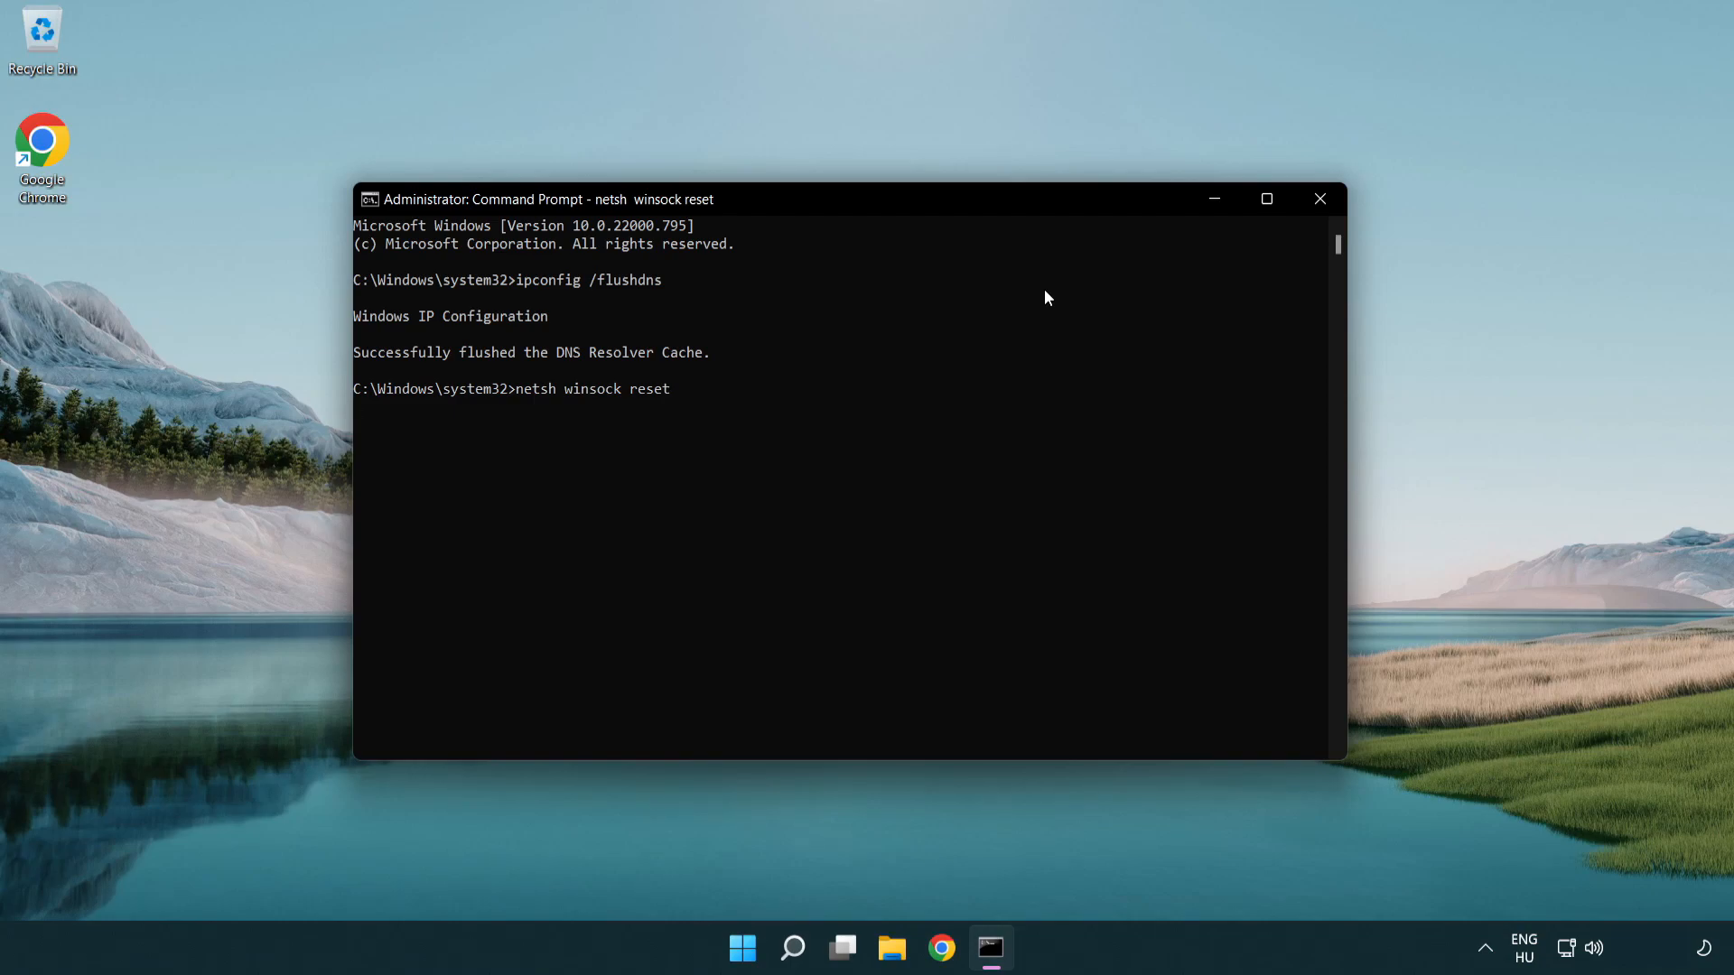
{"action": "key", "text": "Enter"}
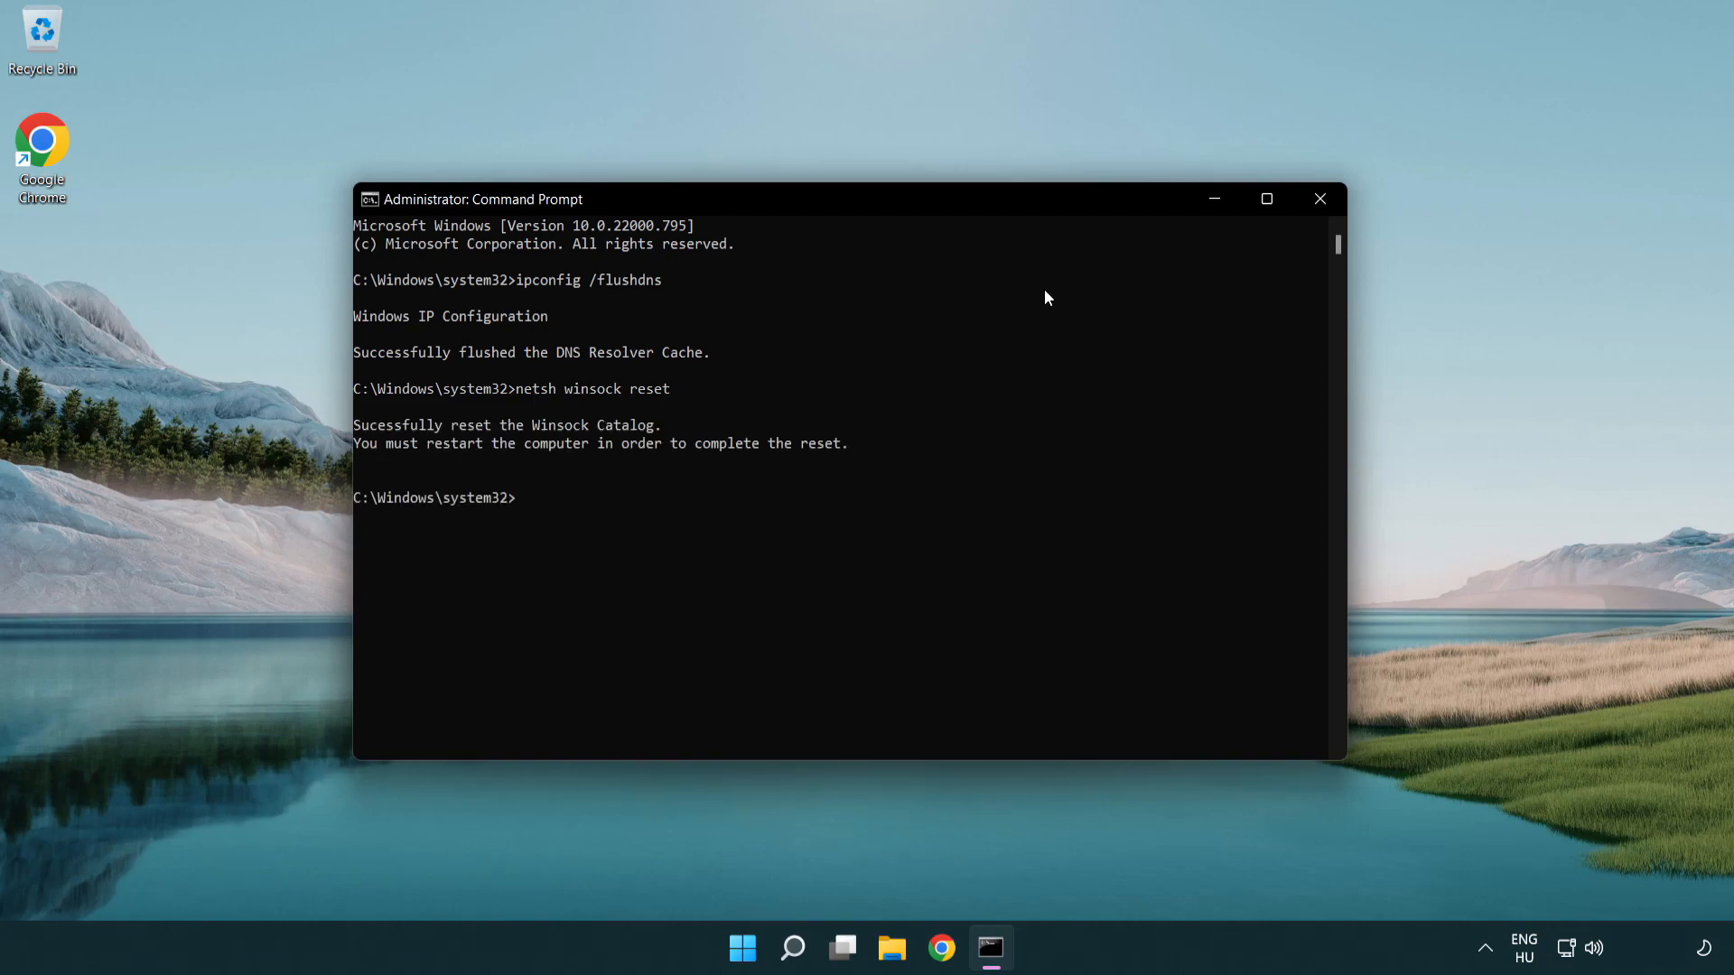
Step: Exit to close the Command Prompt window
{"action": "type", "text": "ex"}
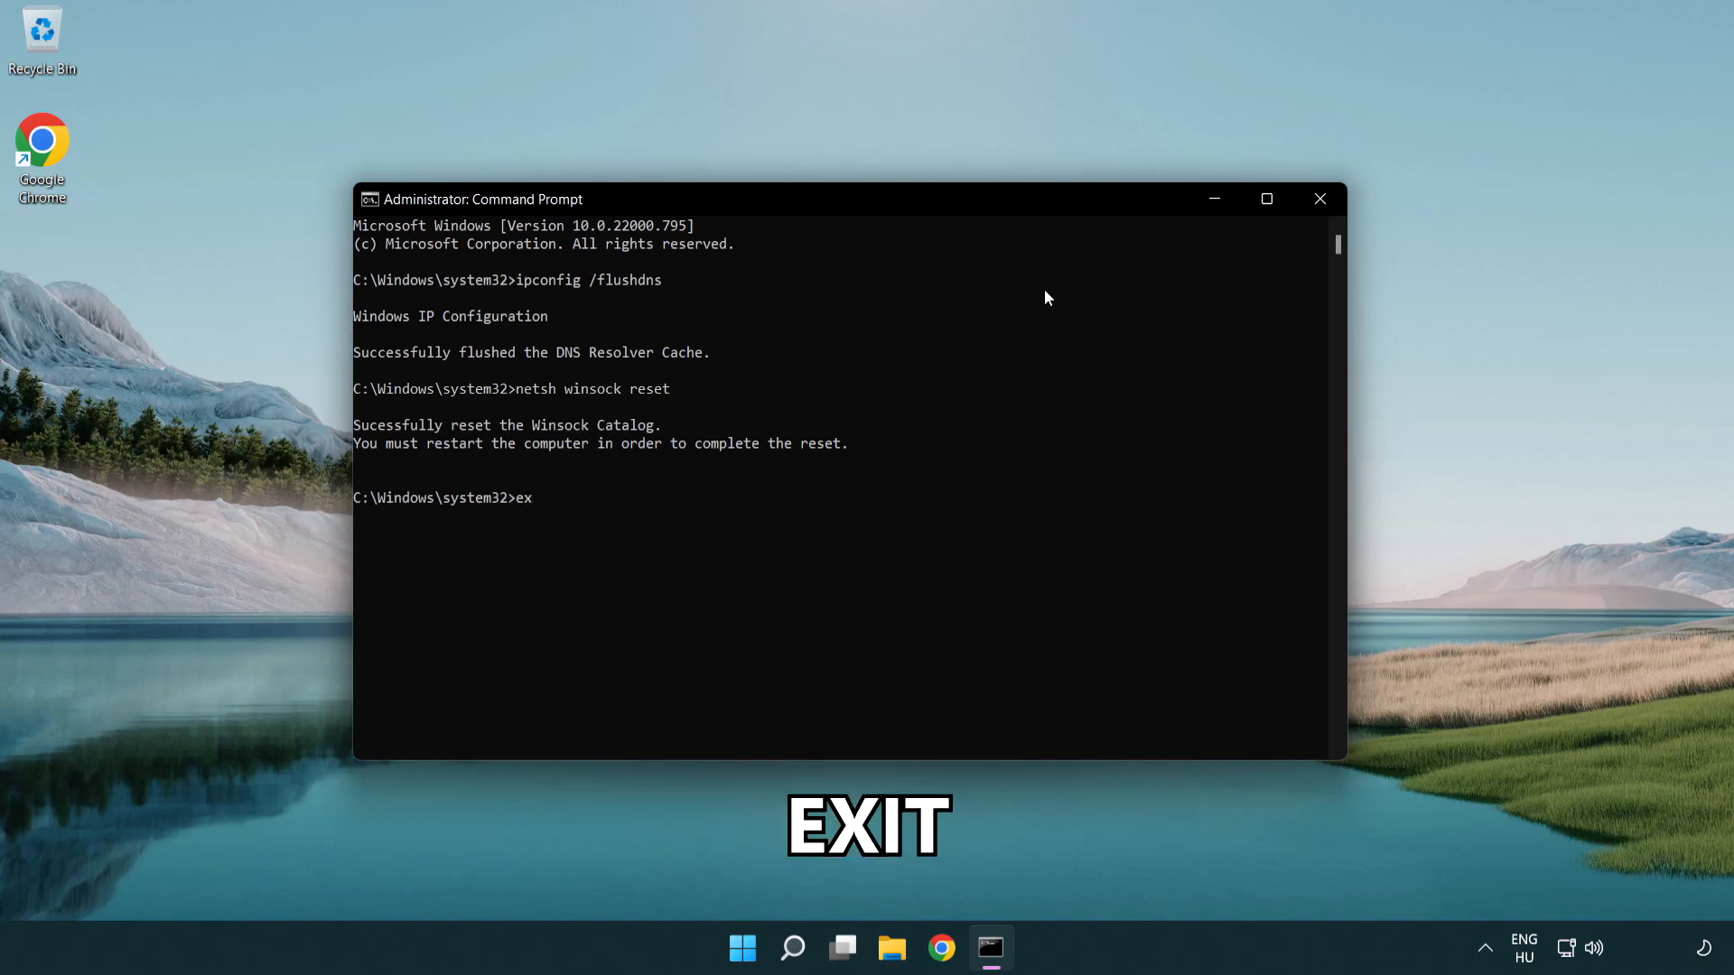
{"action": "type", "text": "it"}
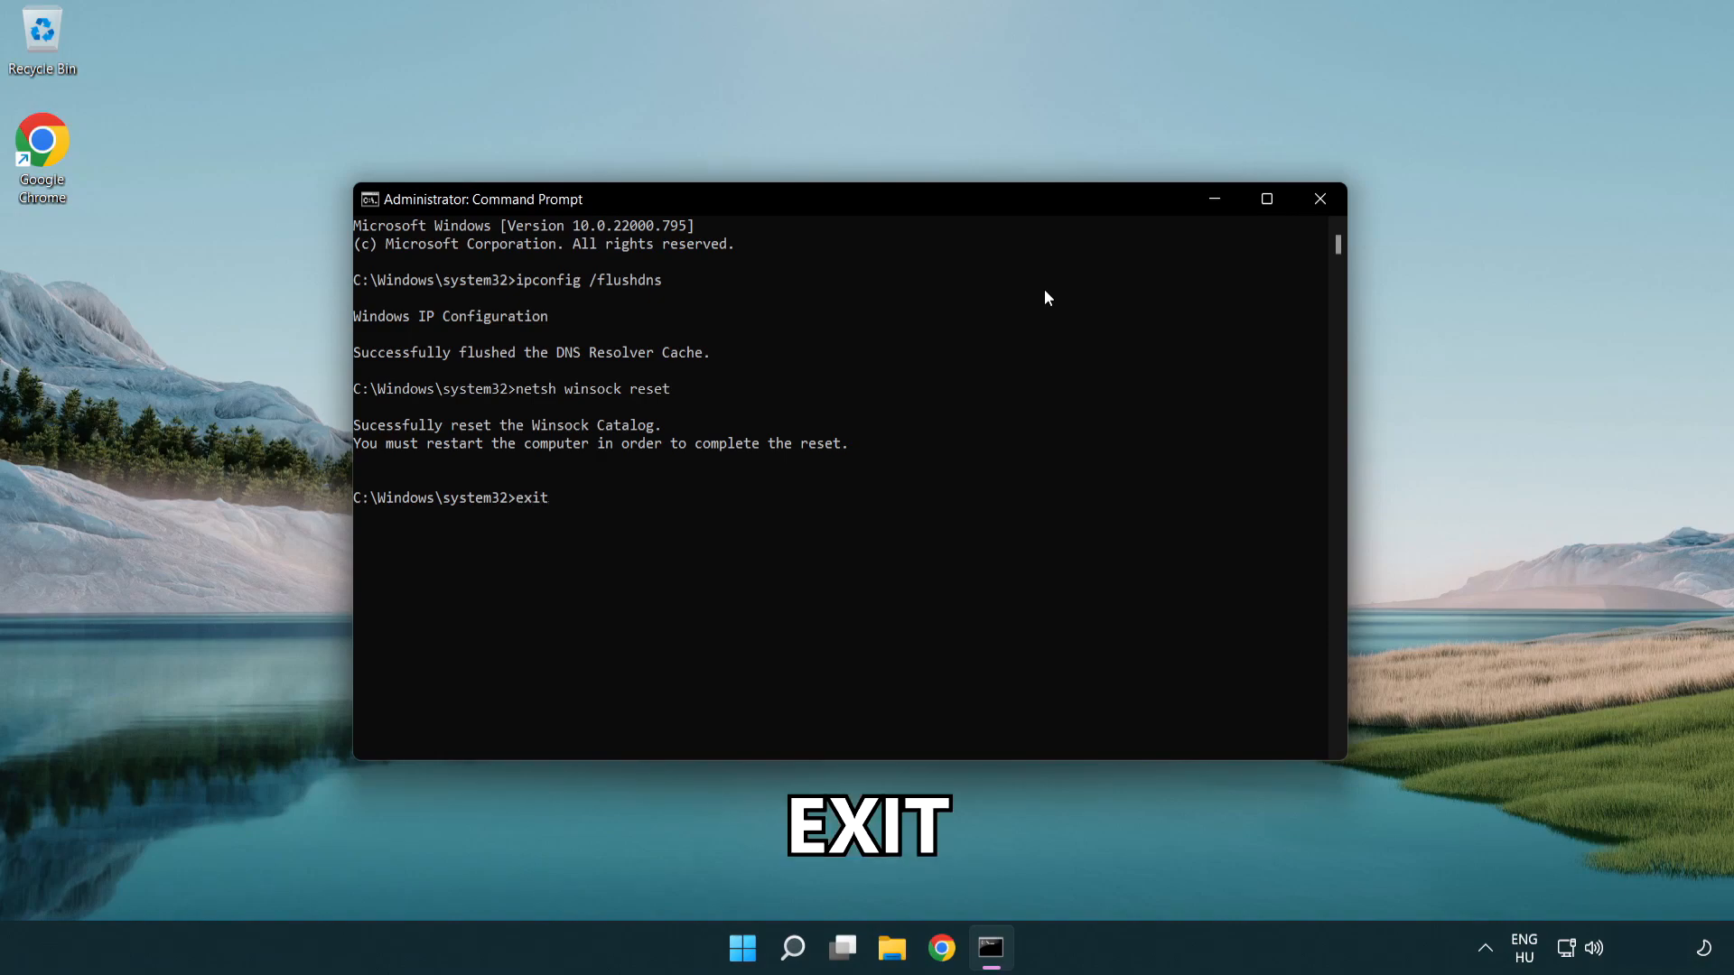
{"action": "key", "text": "Enter"}
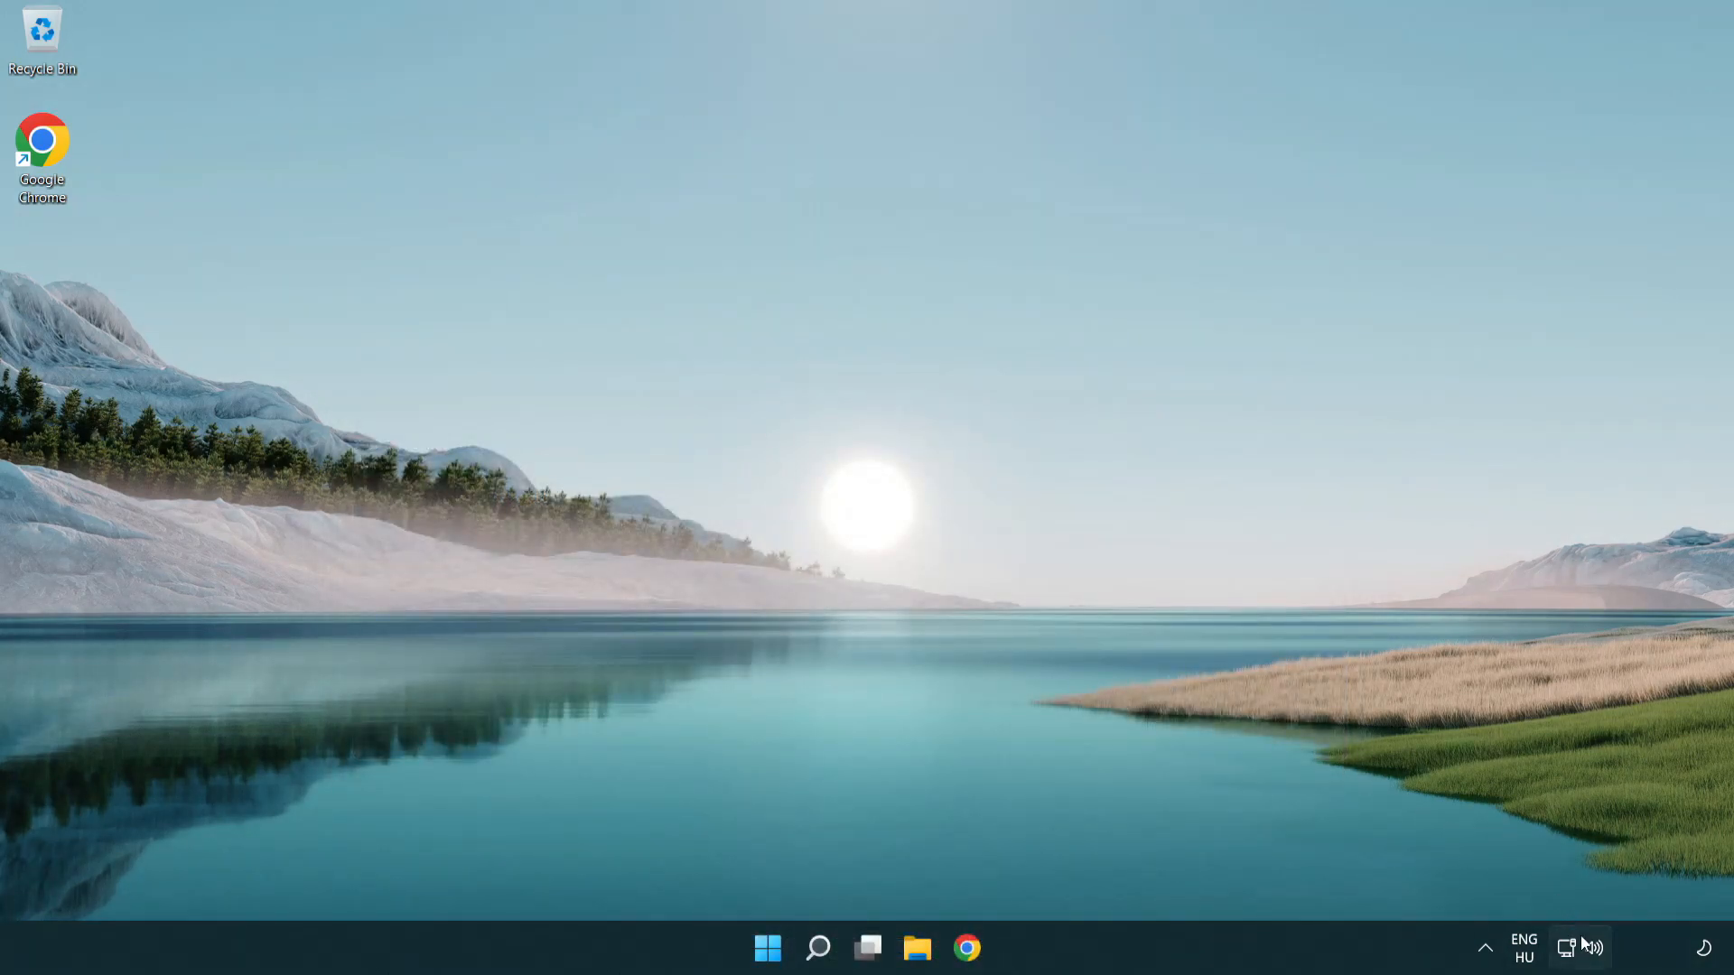
{"action": "mouse_move", "coordinate": [1568, 947]}
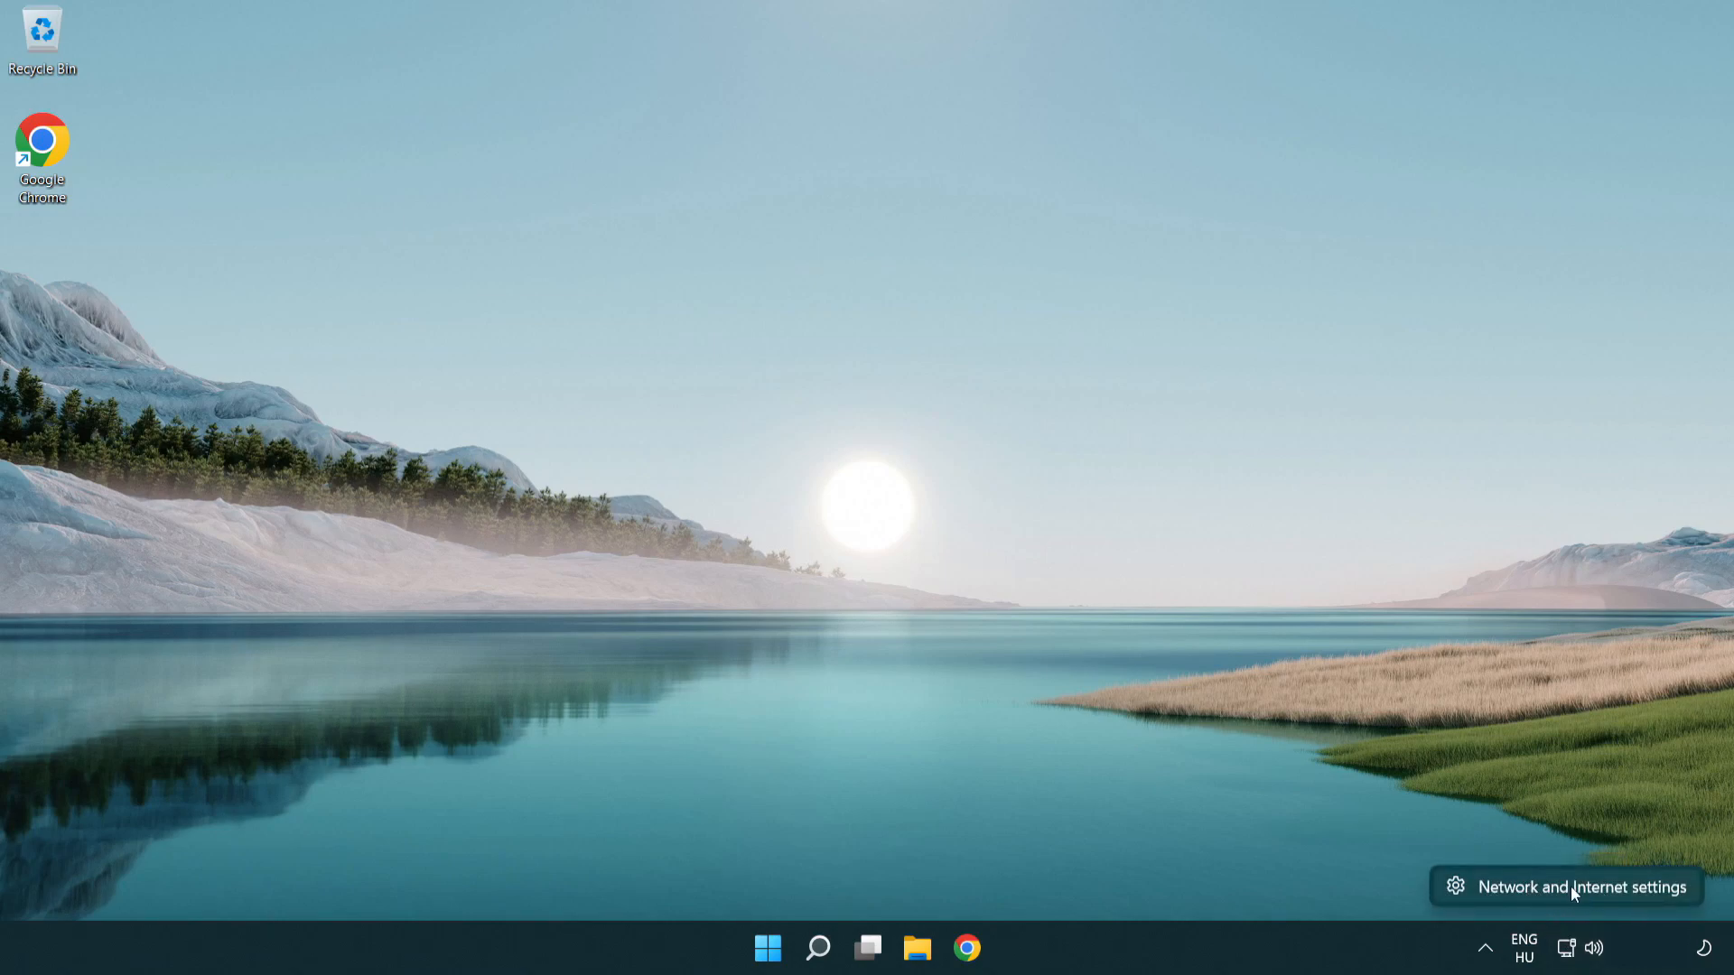
Step: From Network and Internet settings, show the Network Connections adapter list with Ethernet0
{"action": "left_click", "coordinate": [1582, 887]}
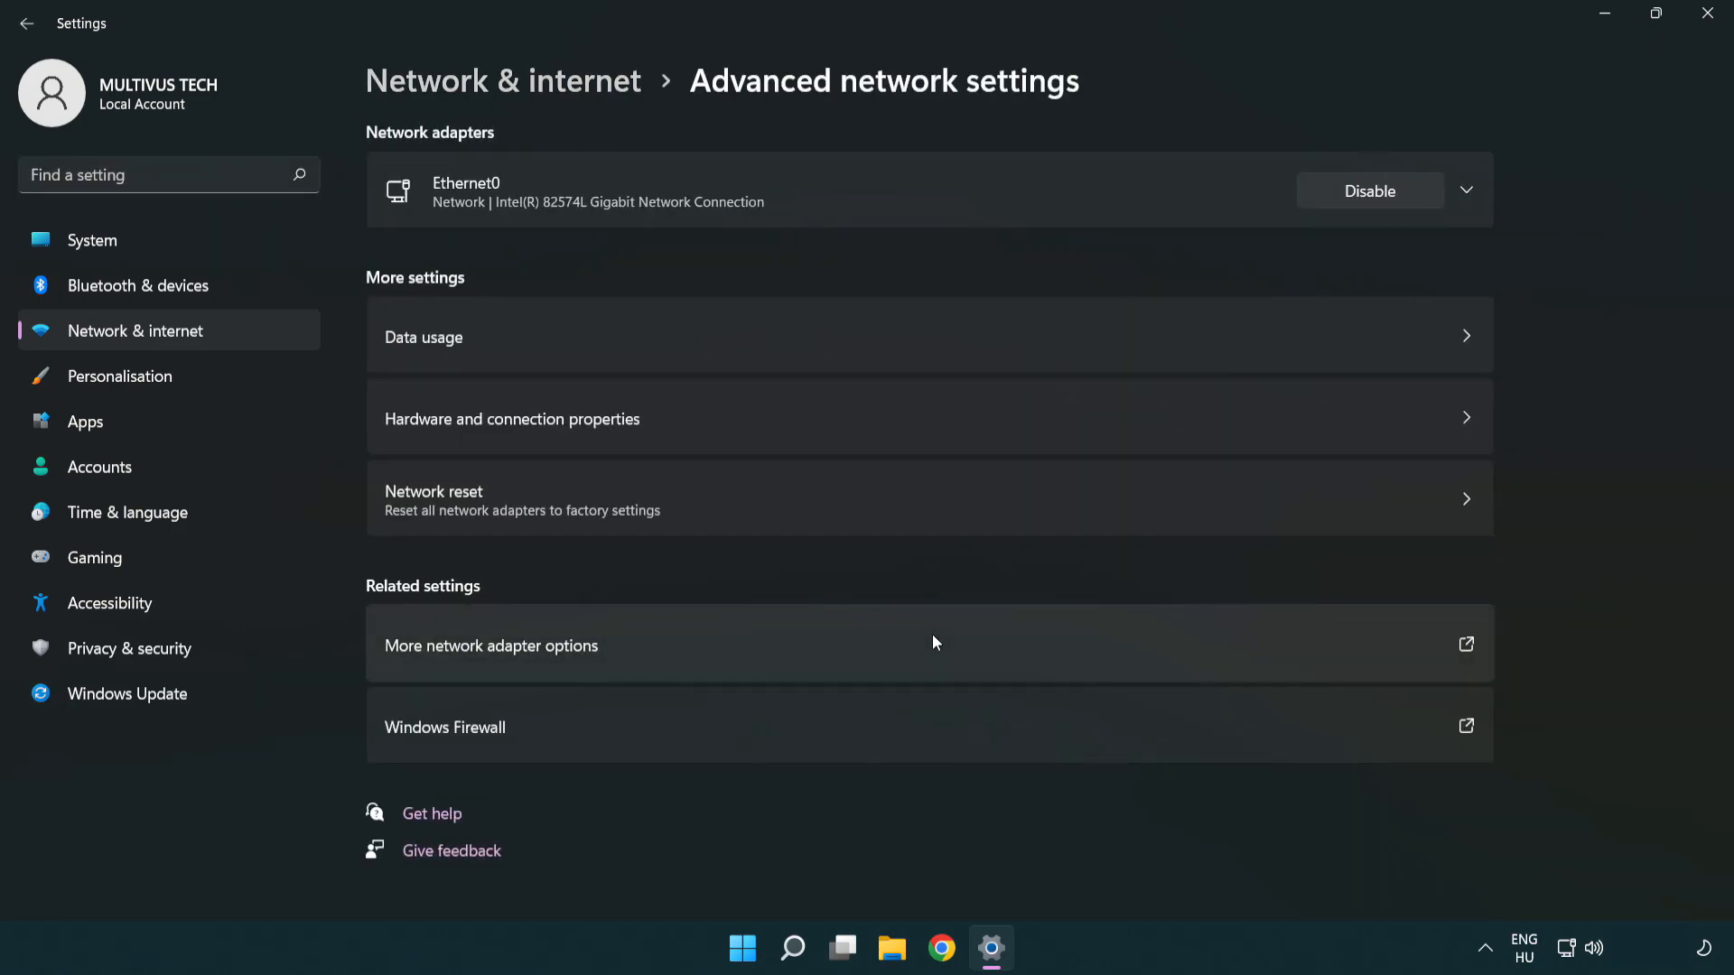
{"action": "mouse_move", "coordinate": [571, 657]}
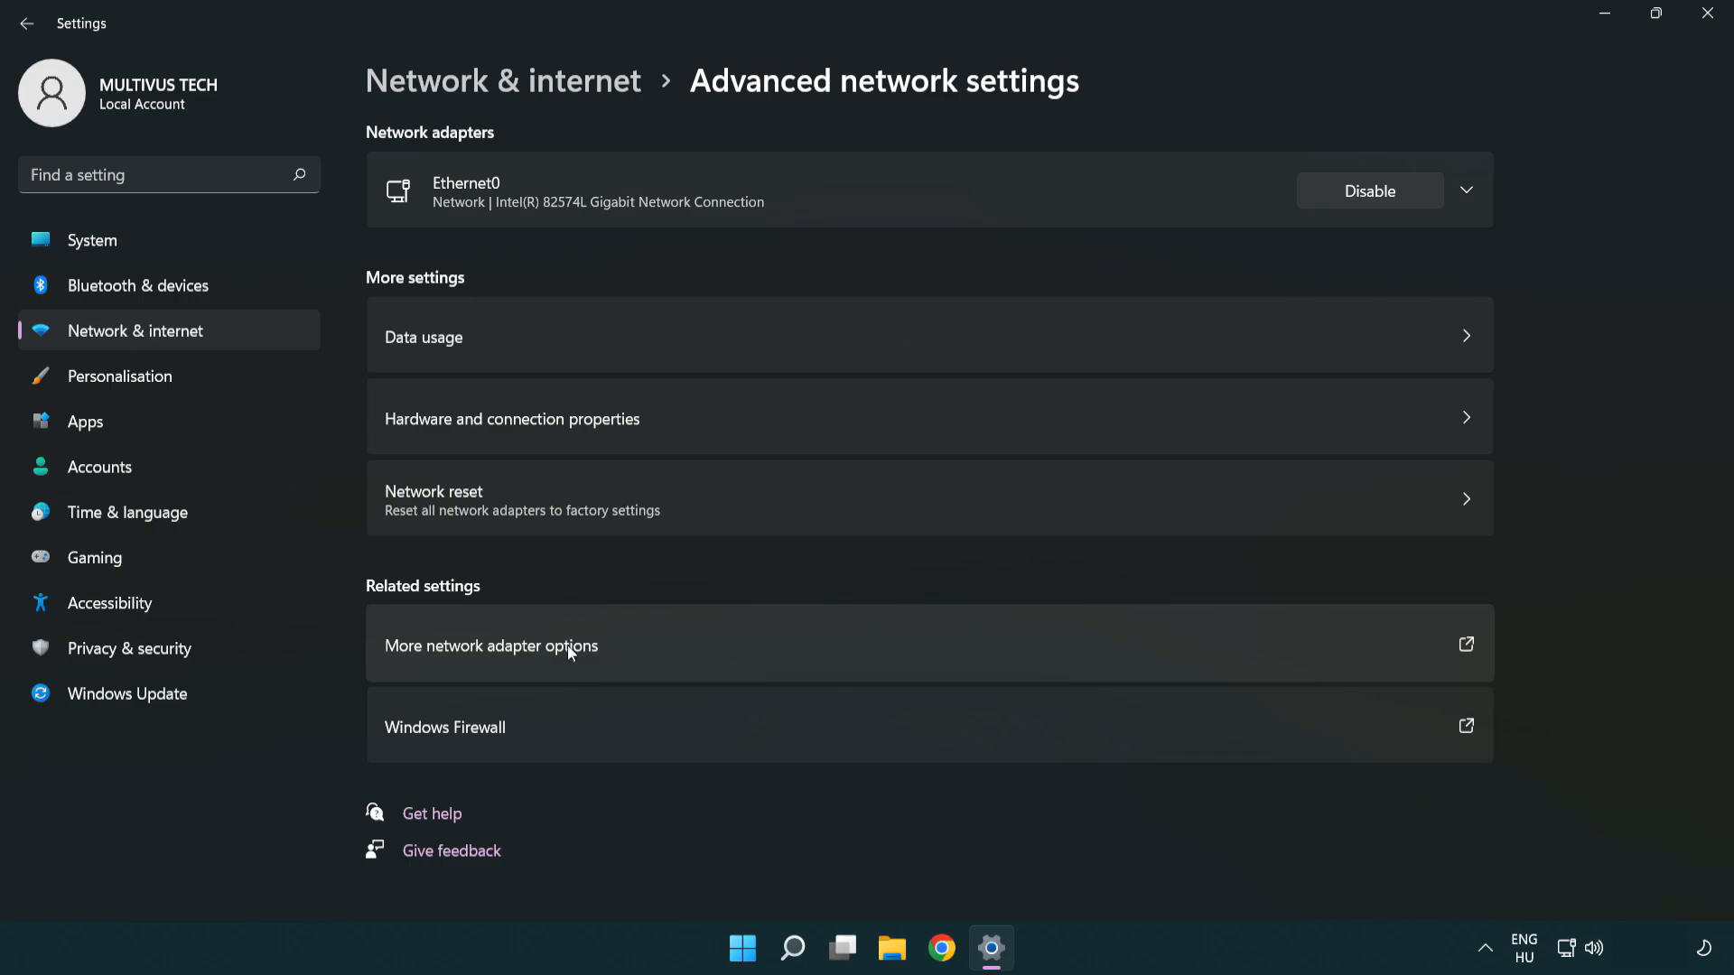
{"action": "mouse_move", "coordinate": [534, 664]}
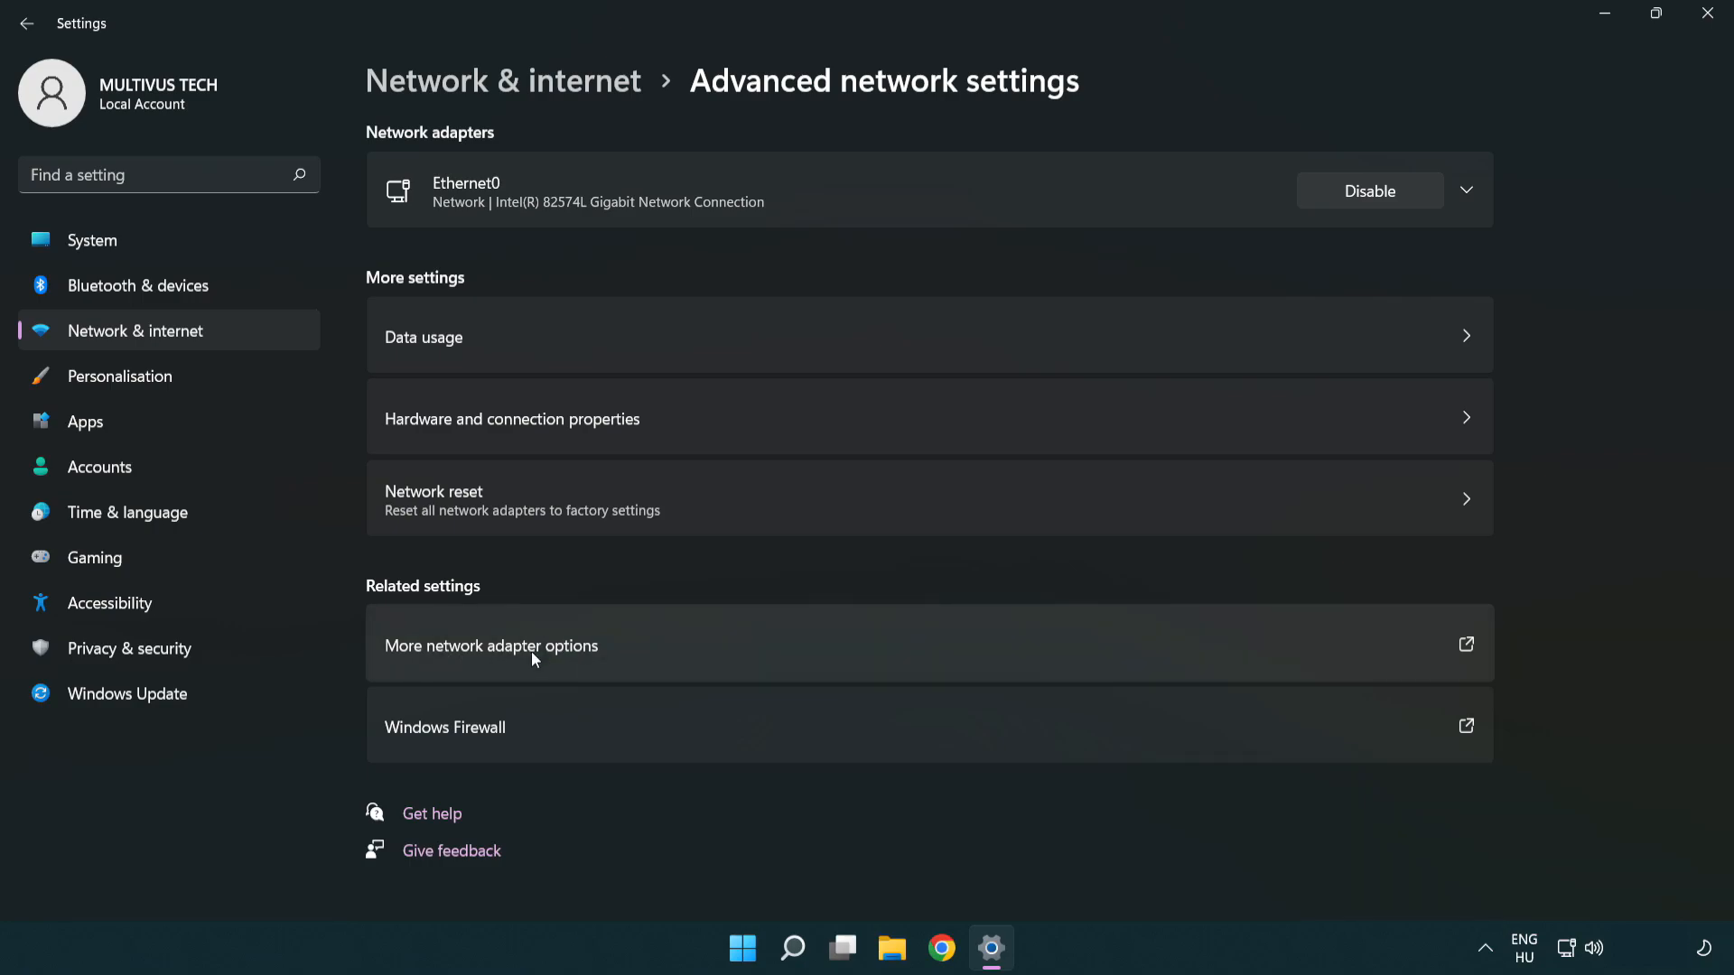
{"action": "left_click", "coordinate": [491, 645]}
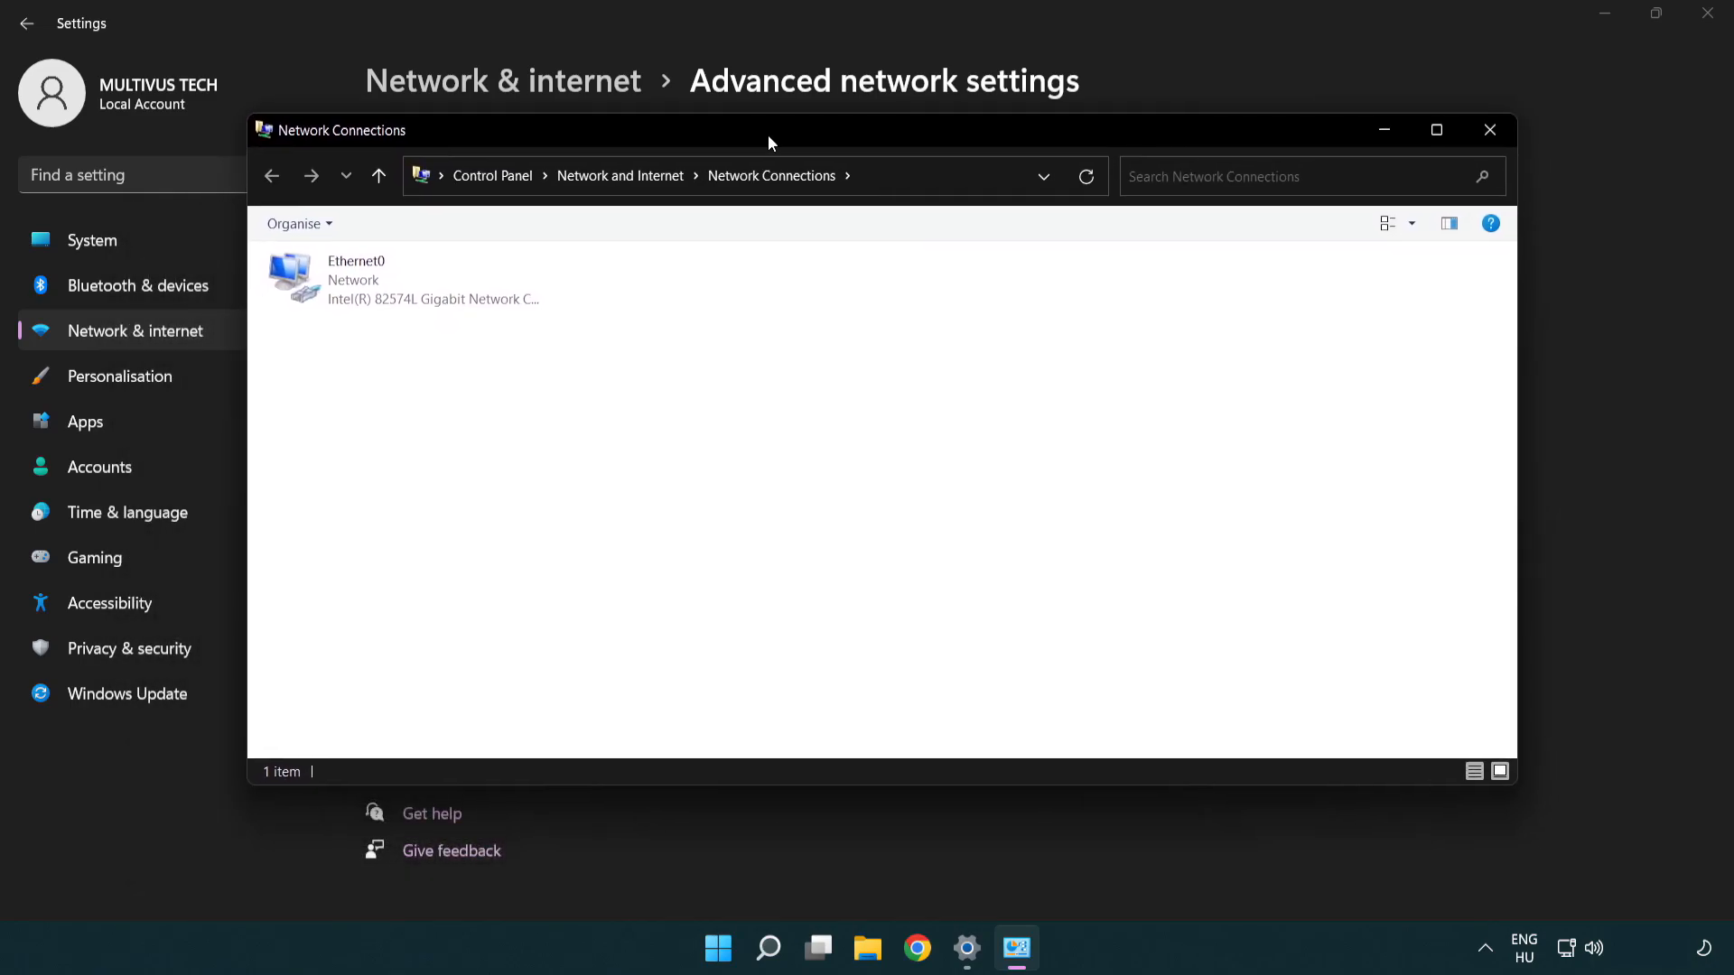
Step: Bring up Ethernet0 Properties from its right-click menu in Network Connections
{"action": "left_click", "coordinate": [337, 298]}
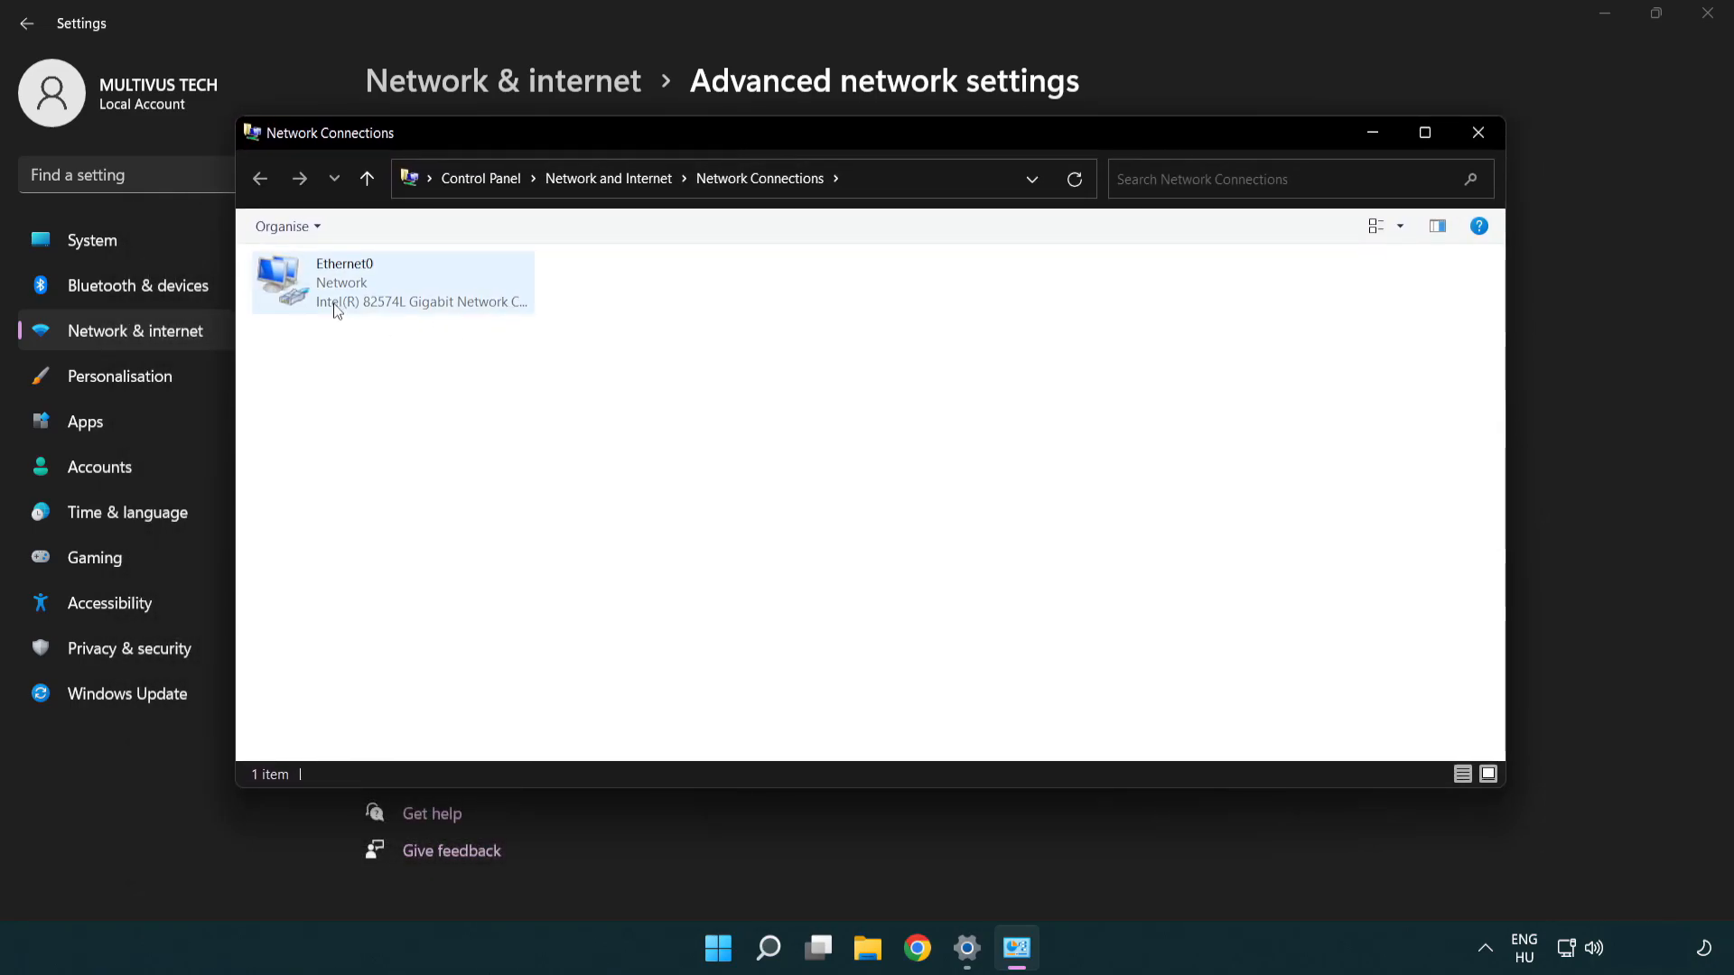
{"action": "left_click", "coordinate": [391, 282]}
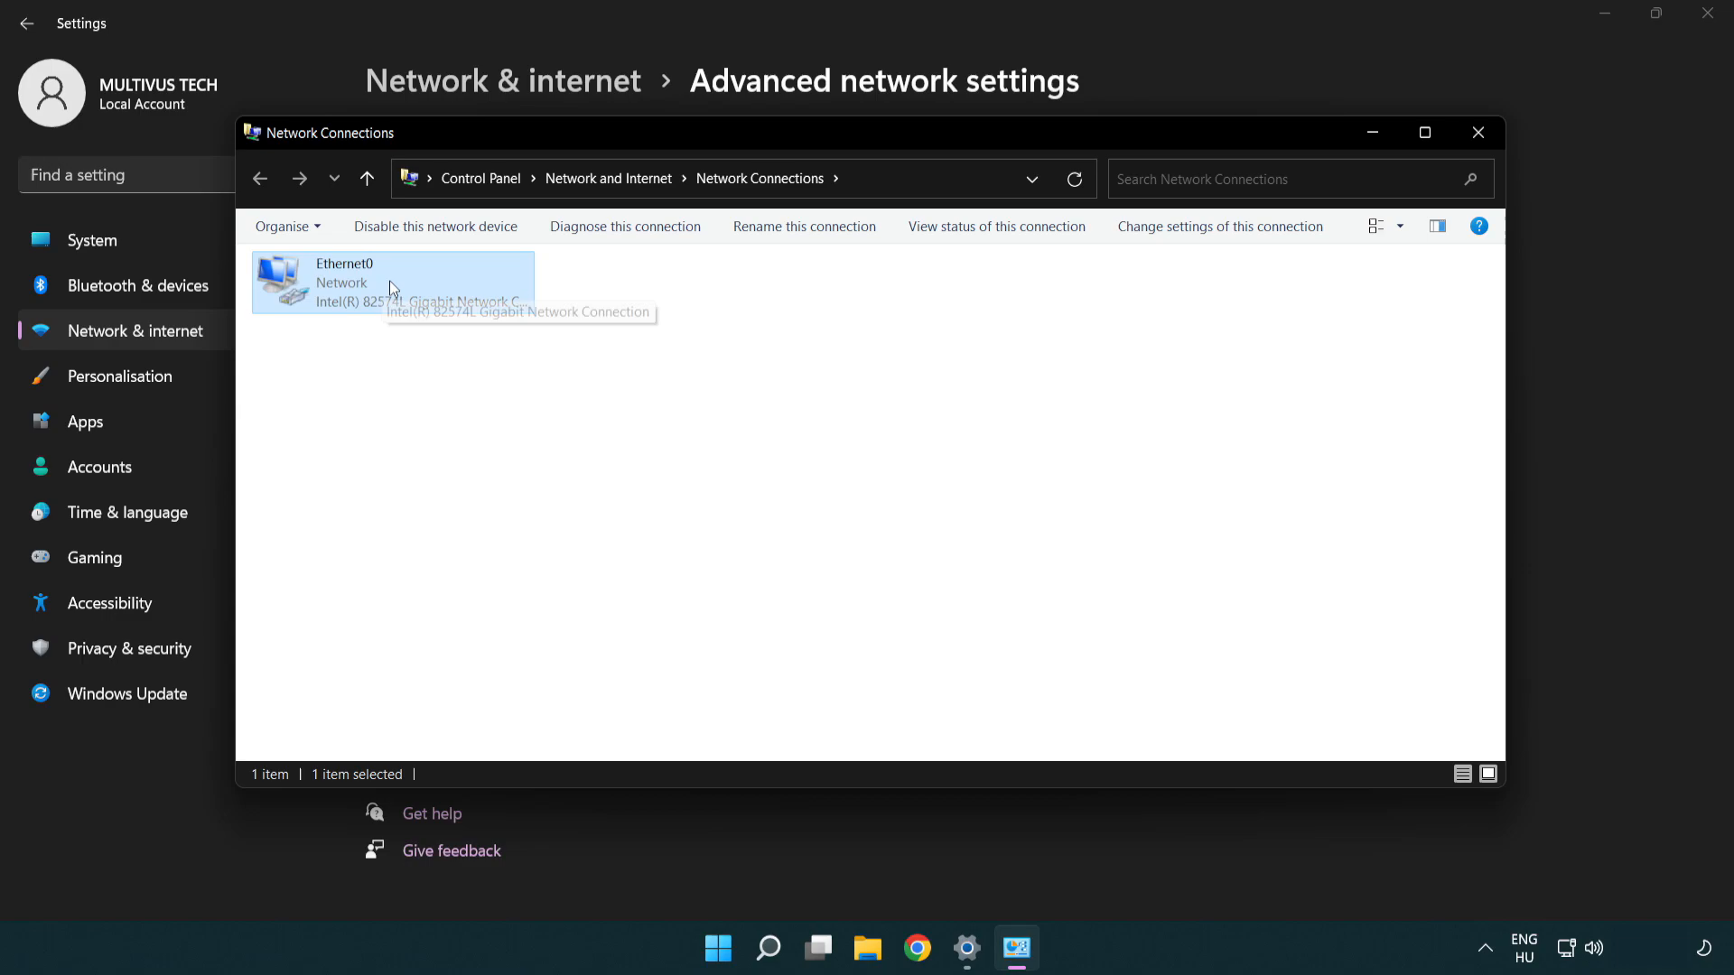
{"action": "right_click", "coordinate": [392, 287]}
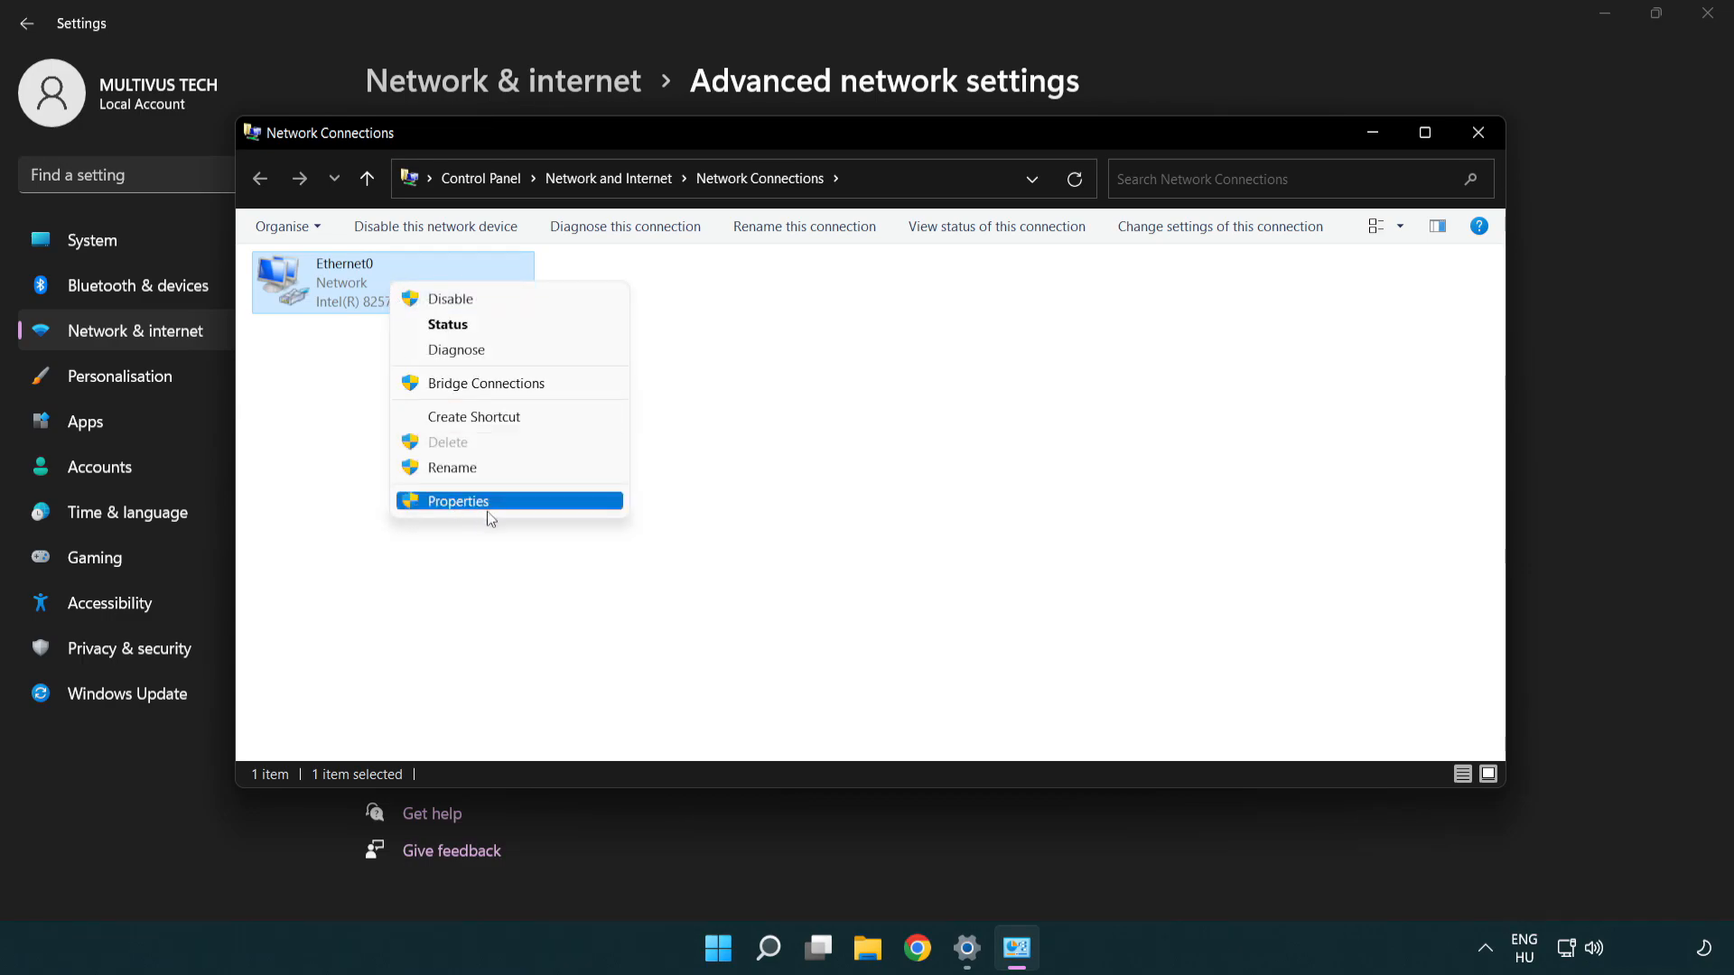
{"action": "mouse_move", "coordinate": [523, 506]}
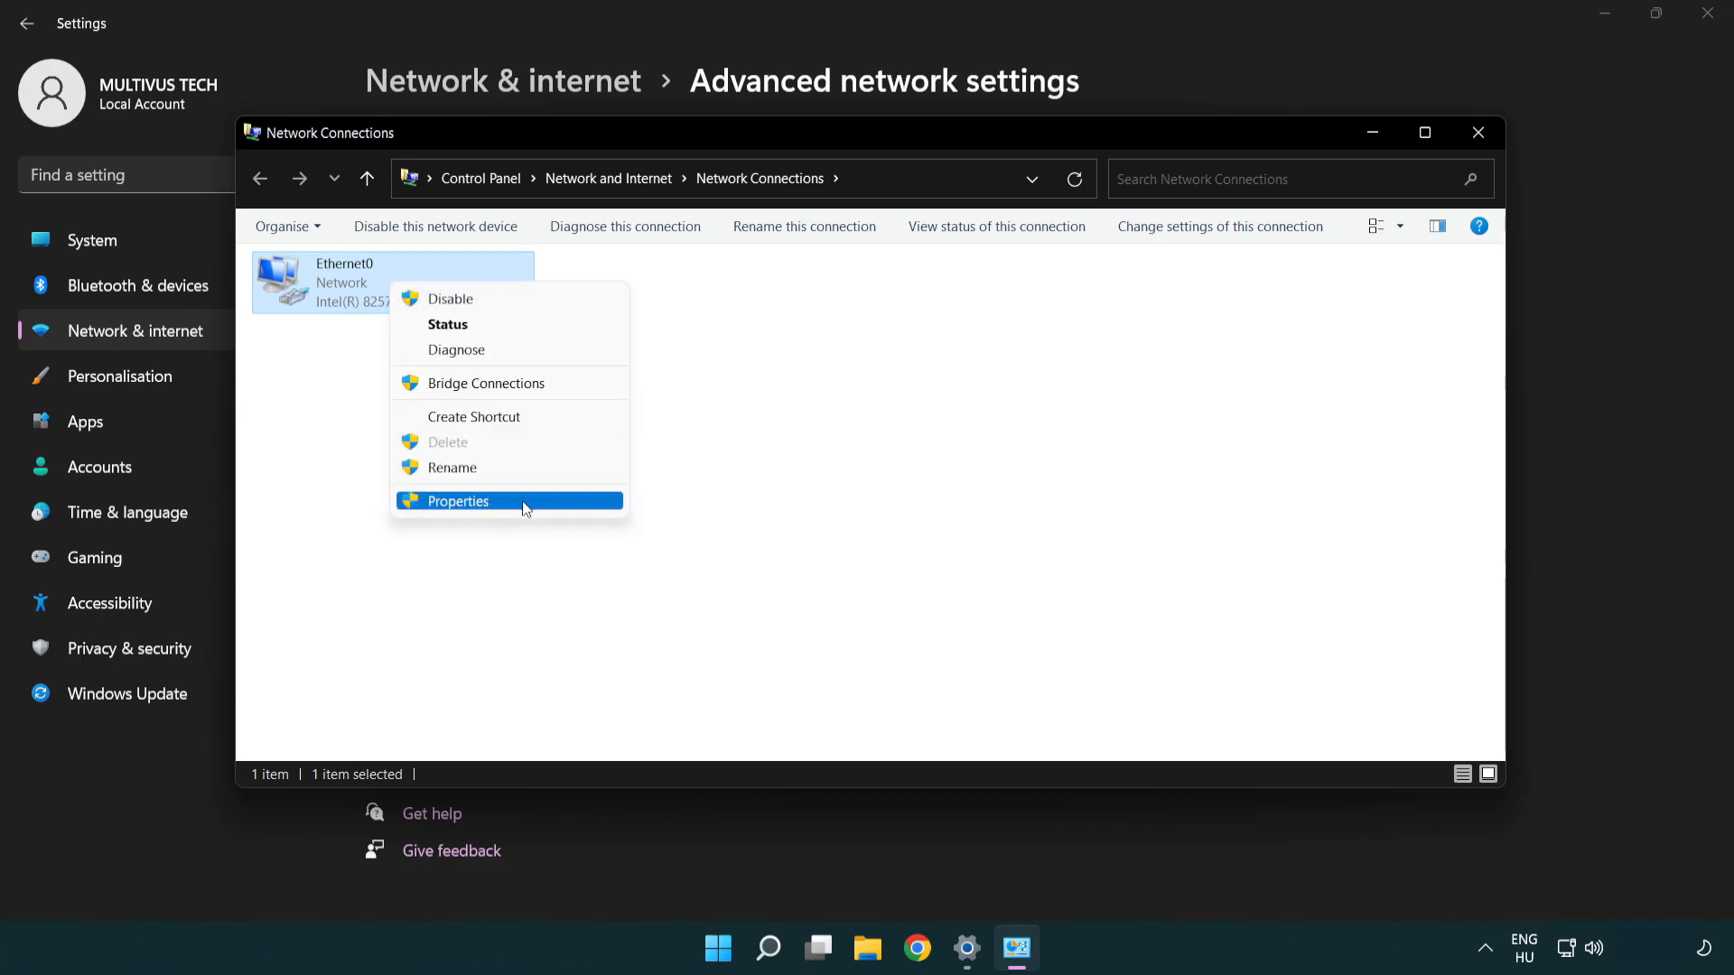
{"action": "left_click", "coordinate": [457, 502]}
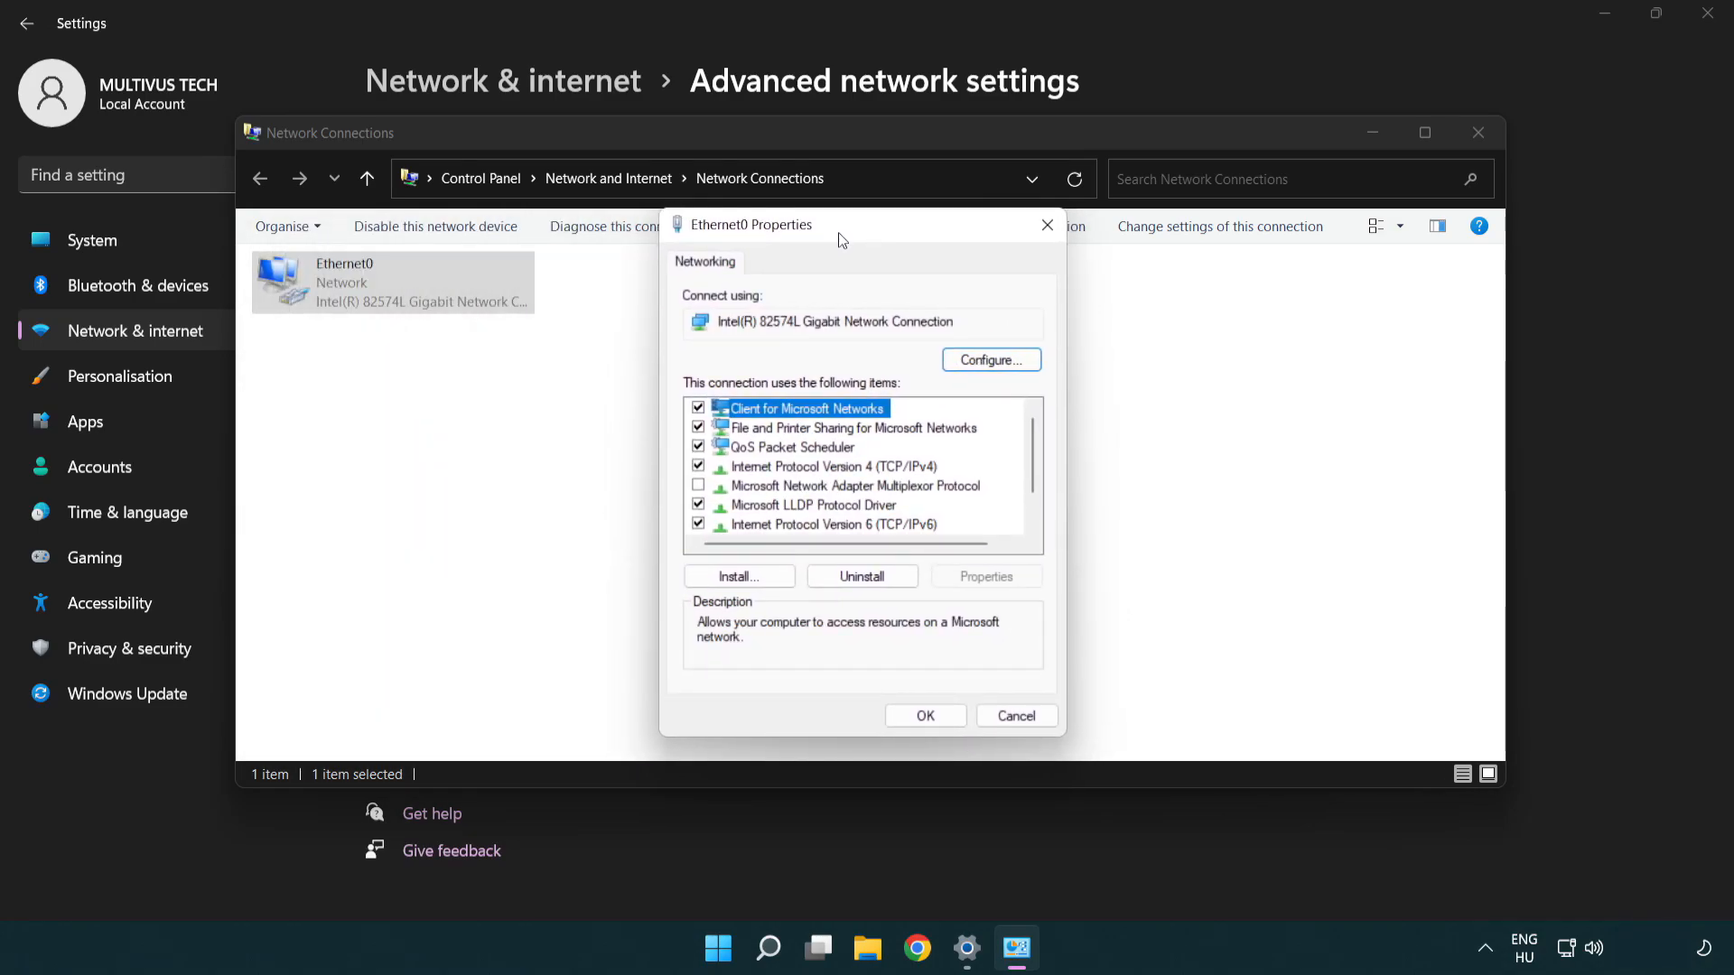
Step: Select Internet Protocol Version 4 (TCP/IPv4) and show its Properties dialog
{"action": "left_click", "coordinate": [831, 466]}
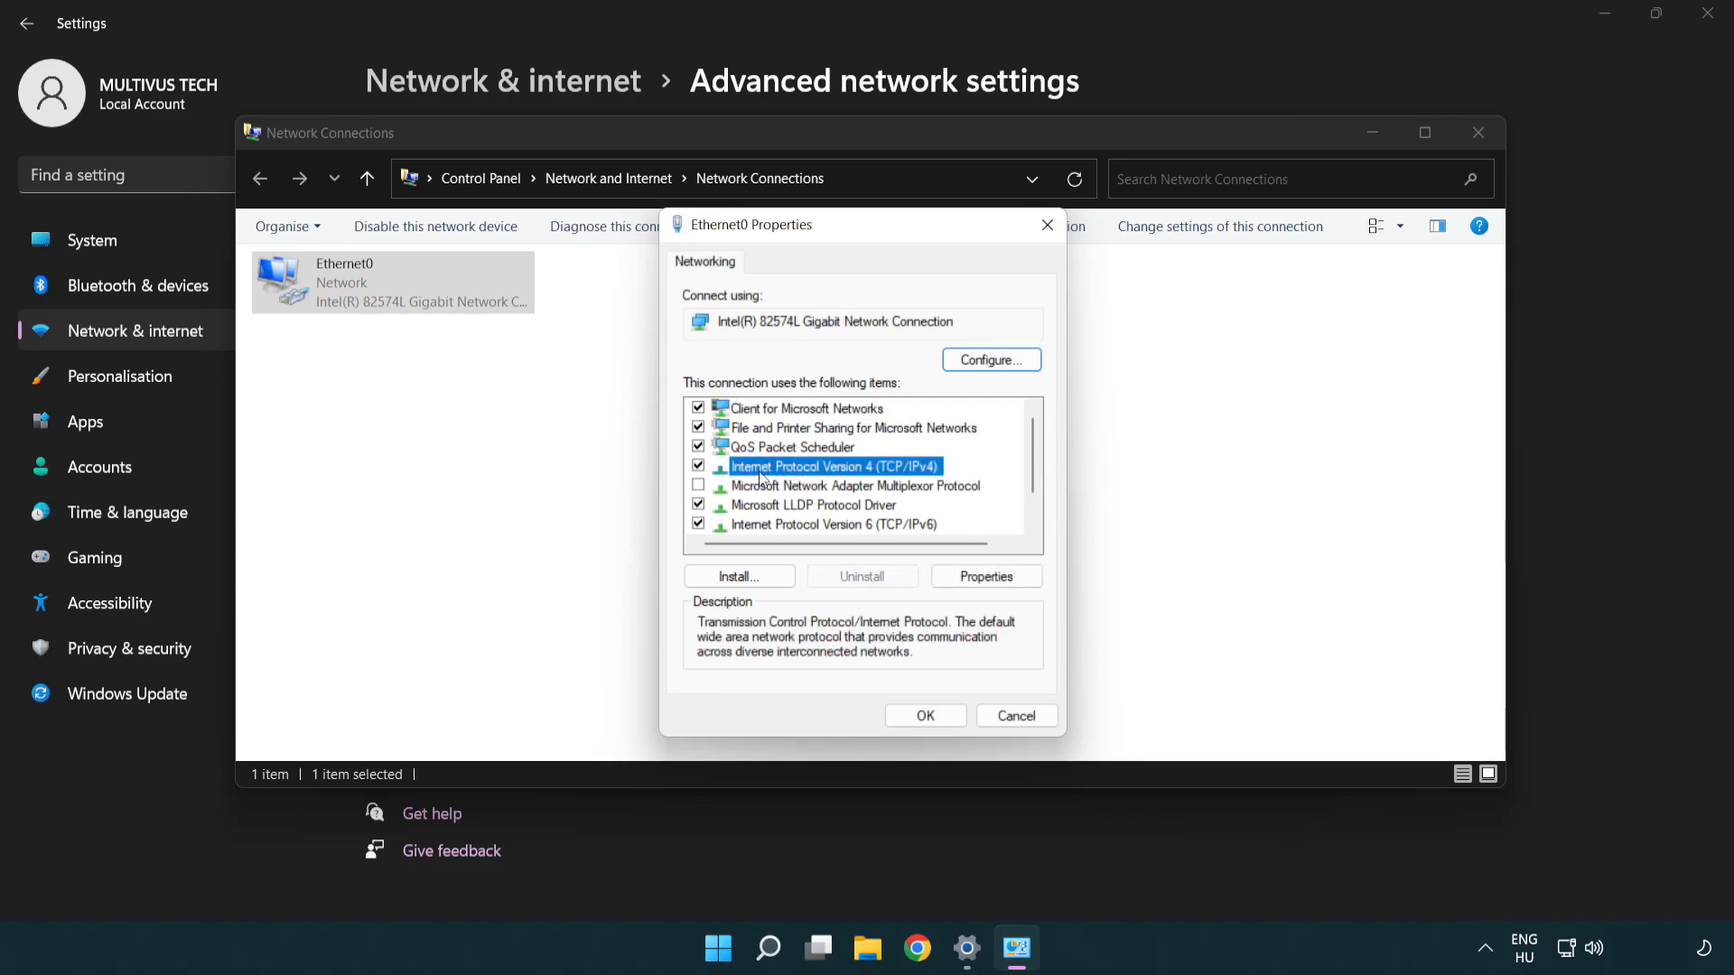
{"action": "mouse_move", "coordinate": [865, 488]}
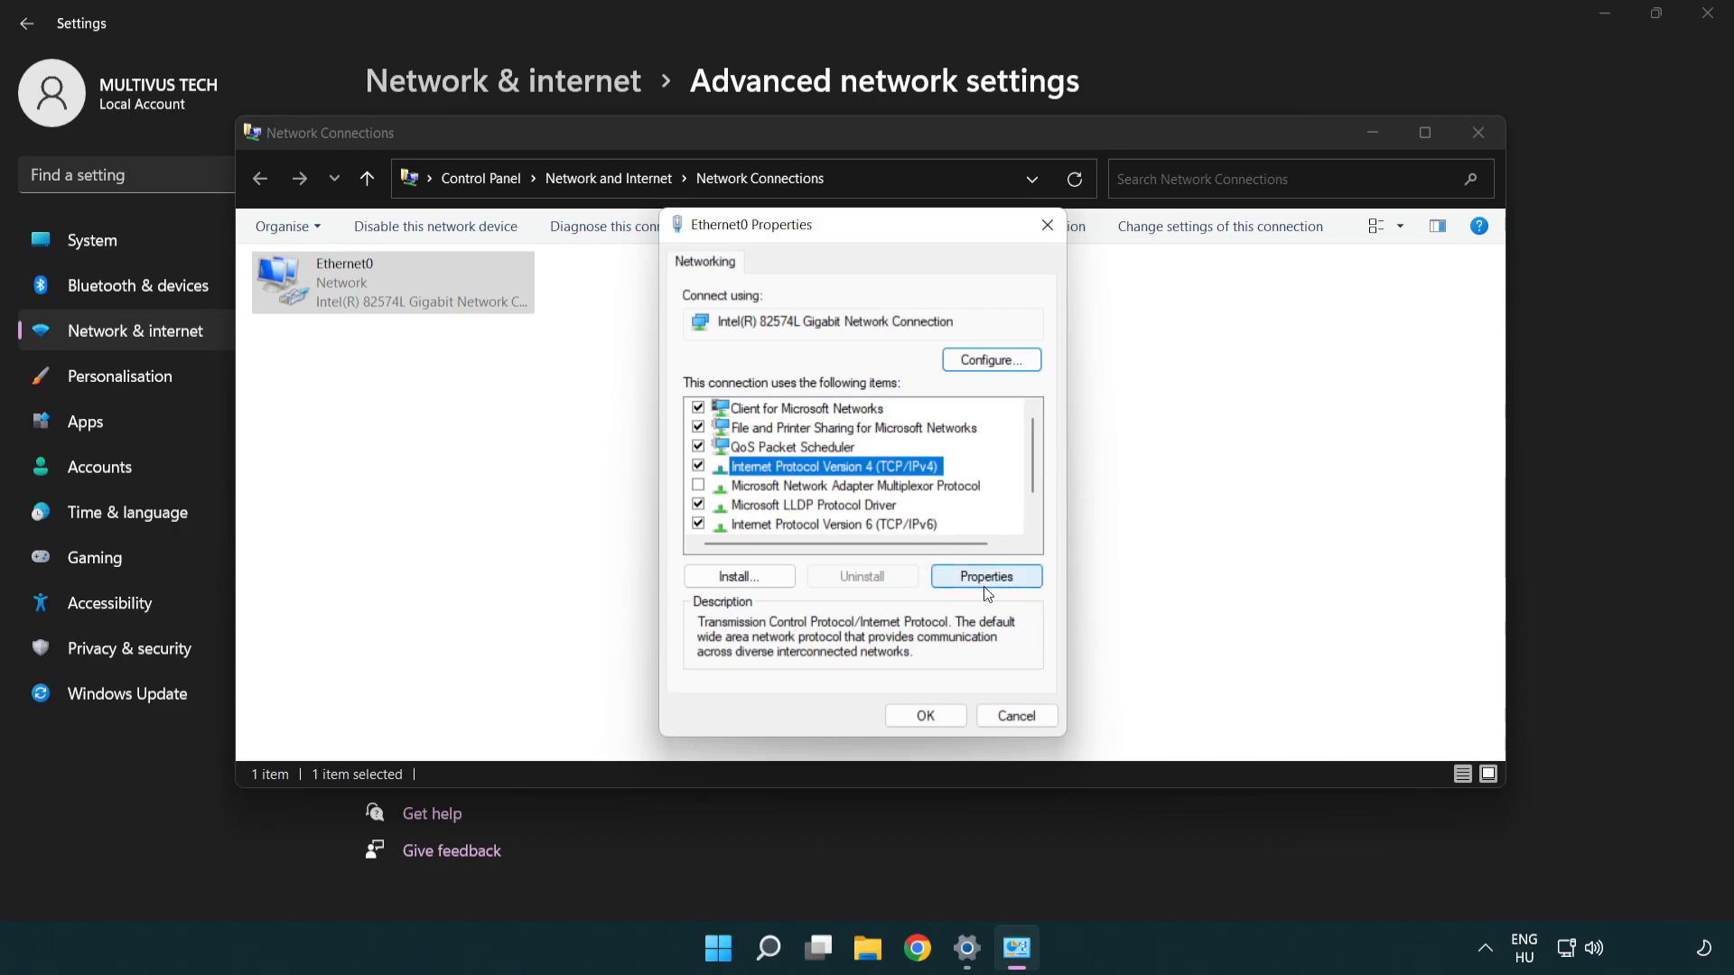
{"action": "left_click", "coordinate": [986, 576]}
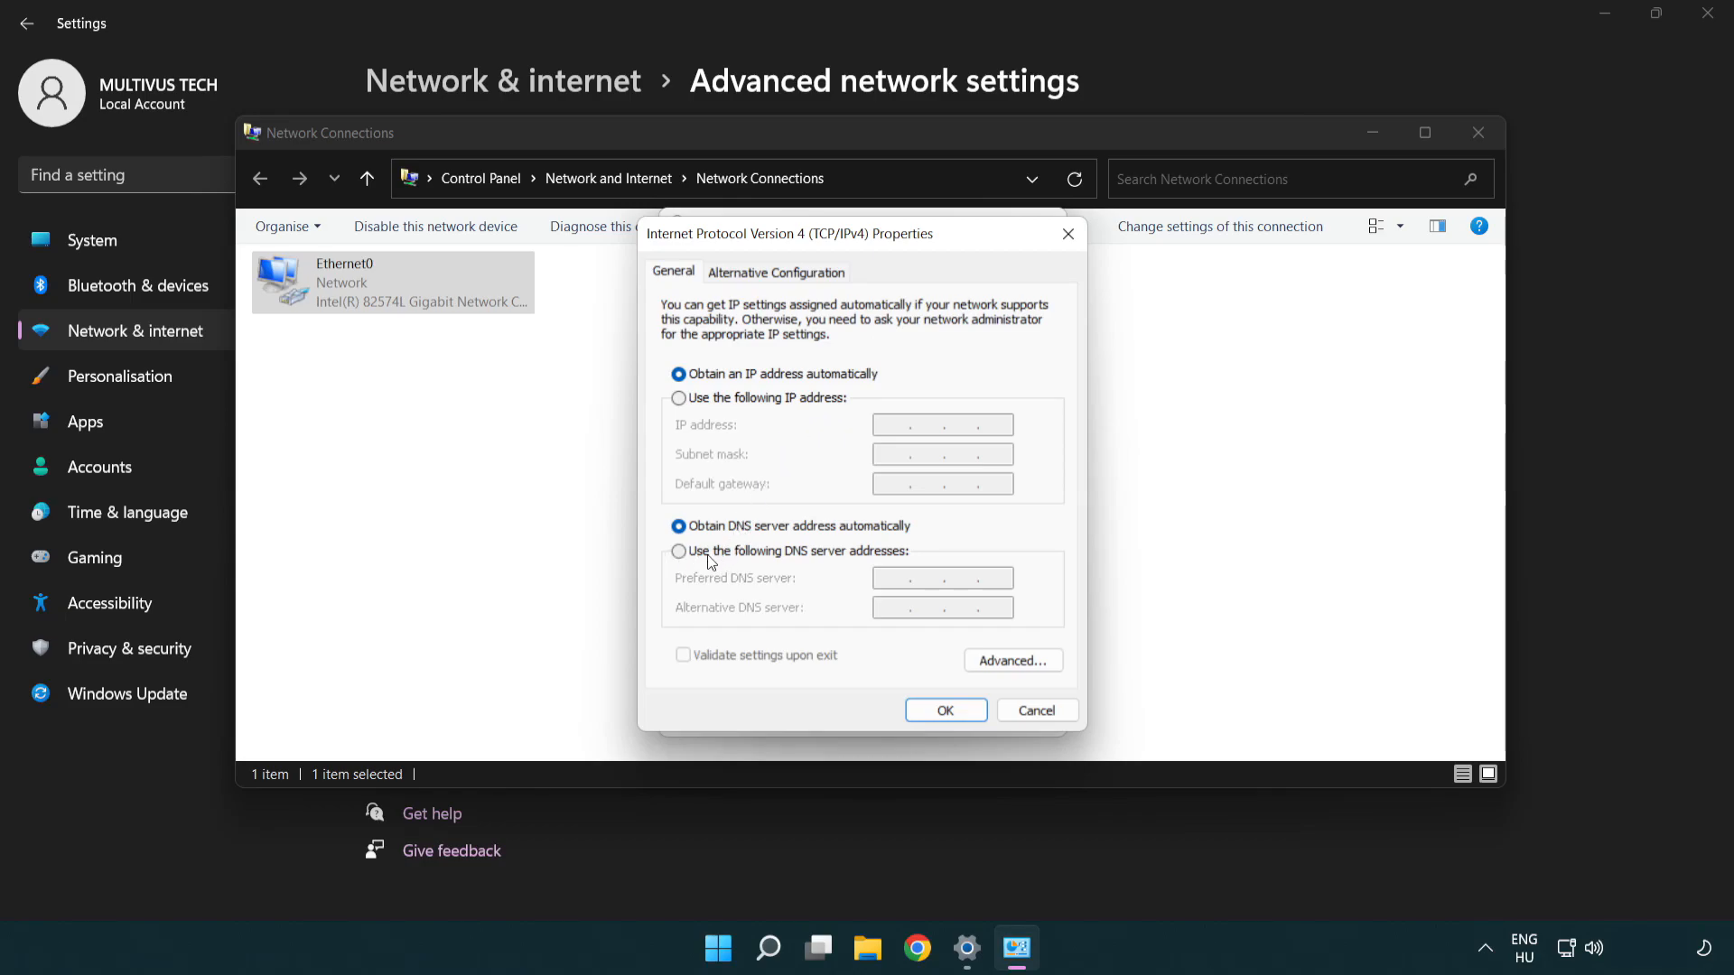
Step: Set manual DNS servers 8.8.8.8 preferred and 8.8.4.4 alternative, and confirm with OK
{"action": "left_click", "coordinate": [679, 551]}
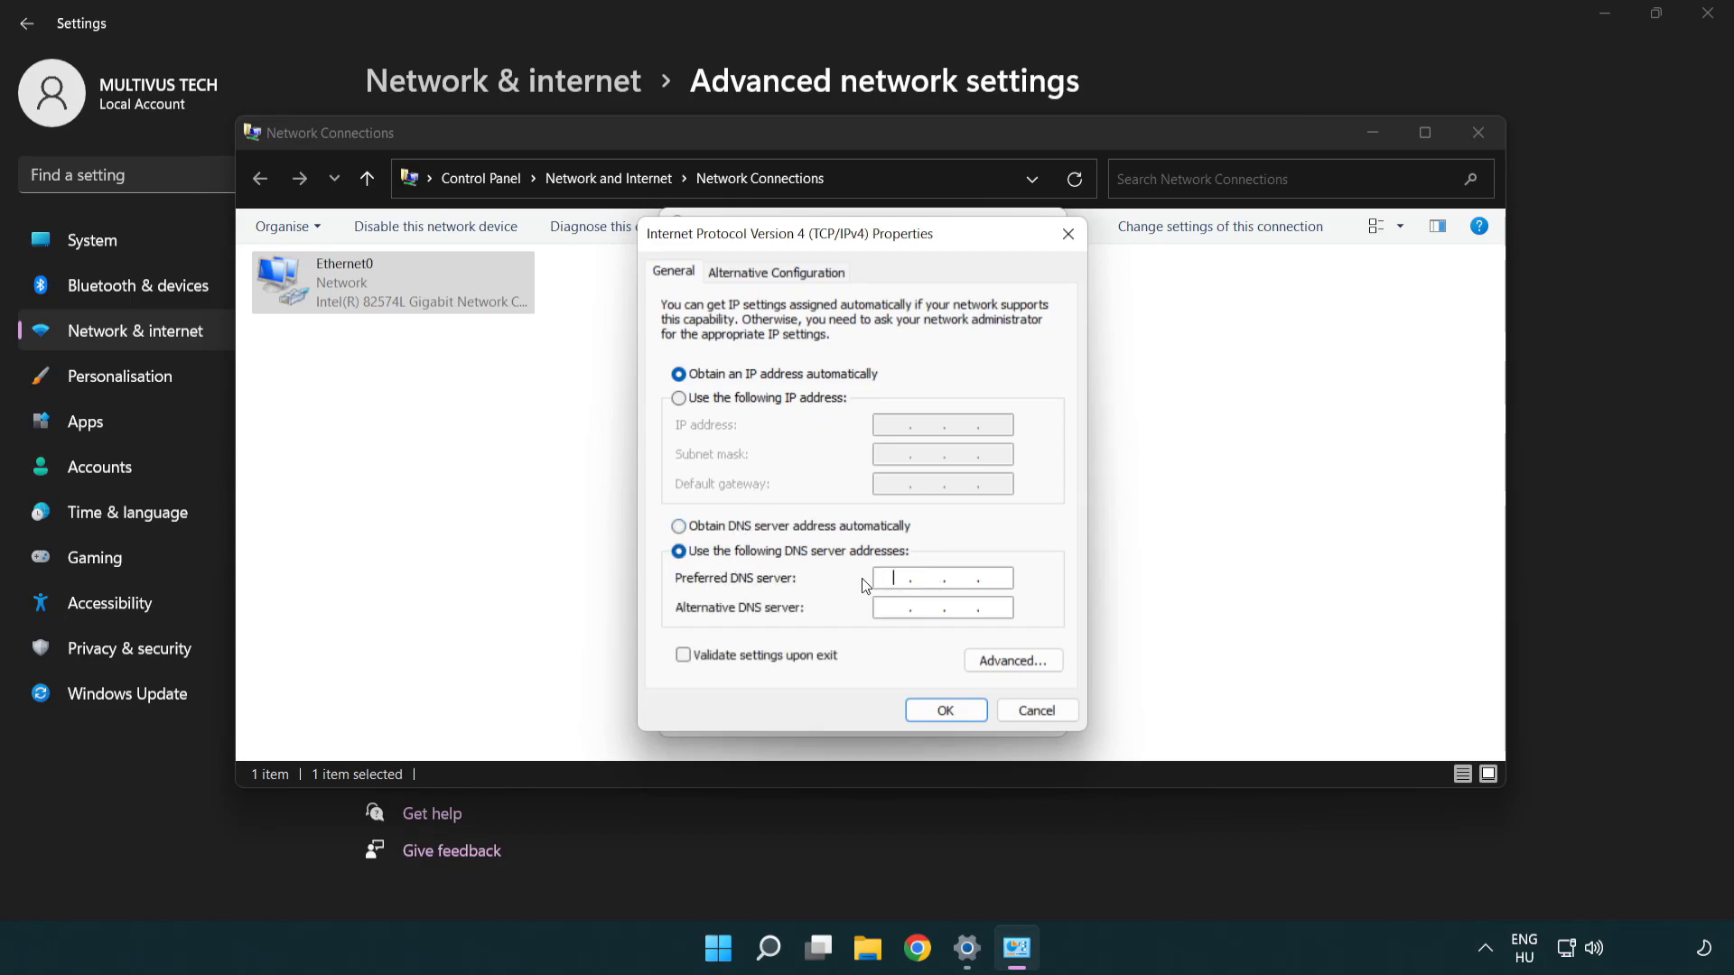
{"action": "type", "text": "8 . . ."}
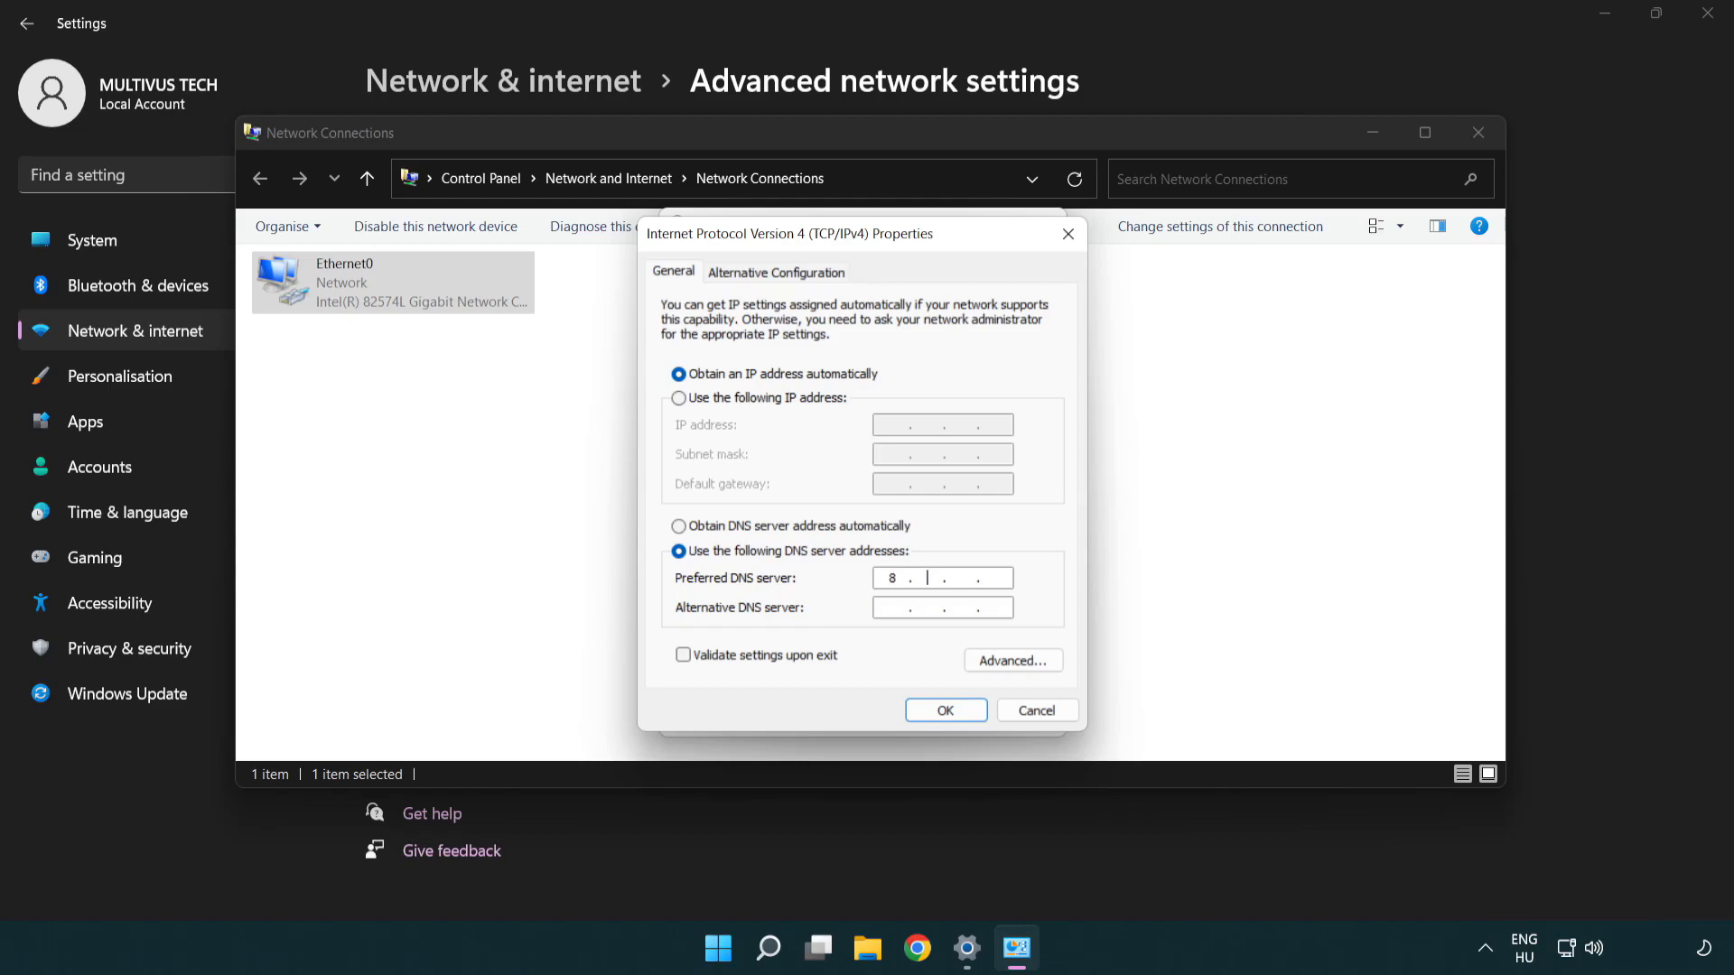
{"action": "type", "text": "8.8"}
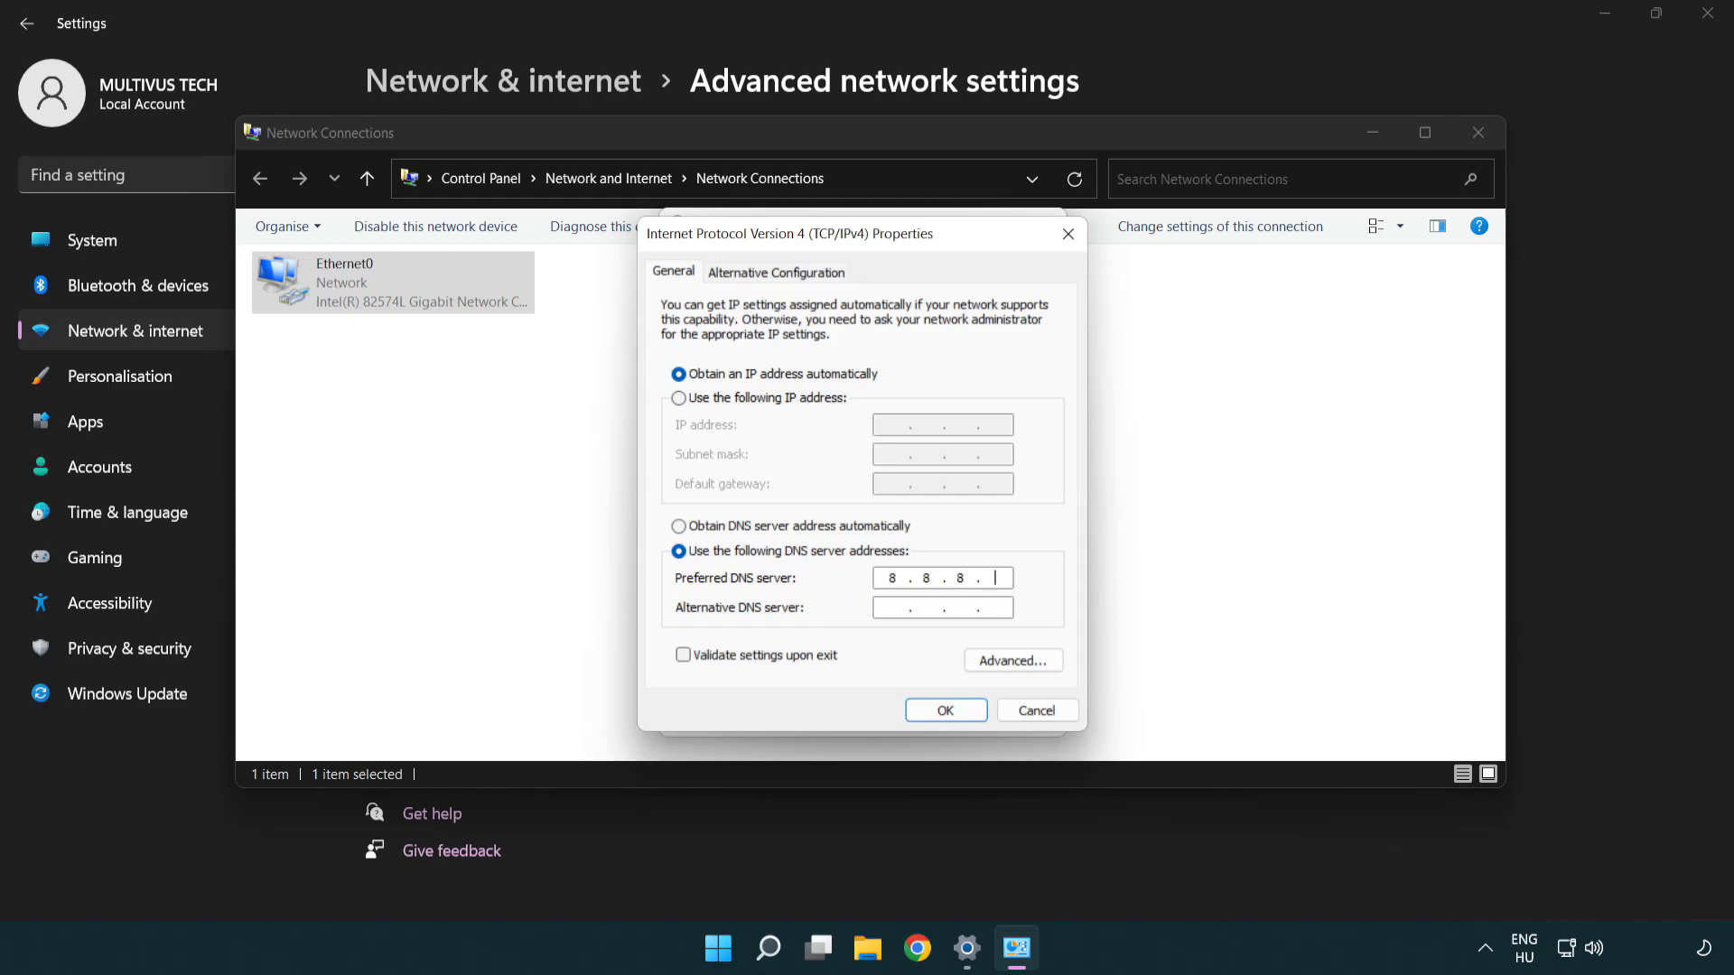
{"action": "type", "text": "8"}
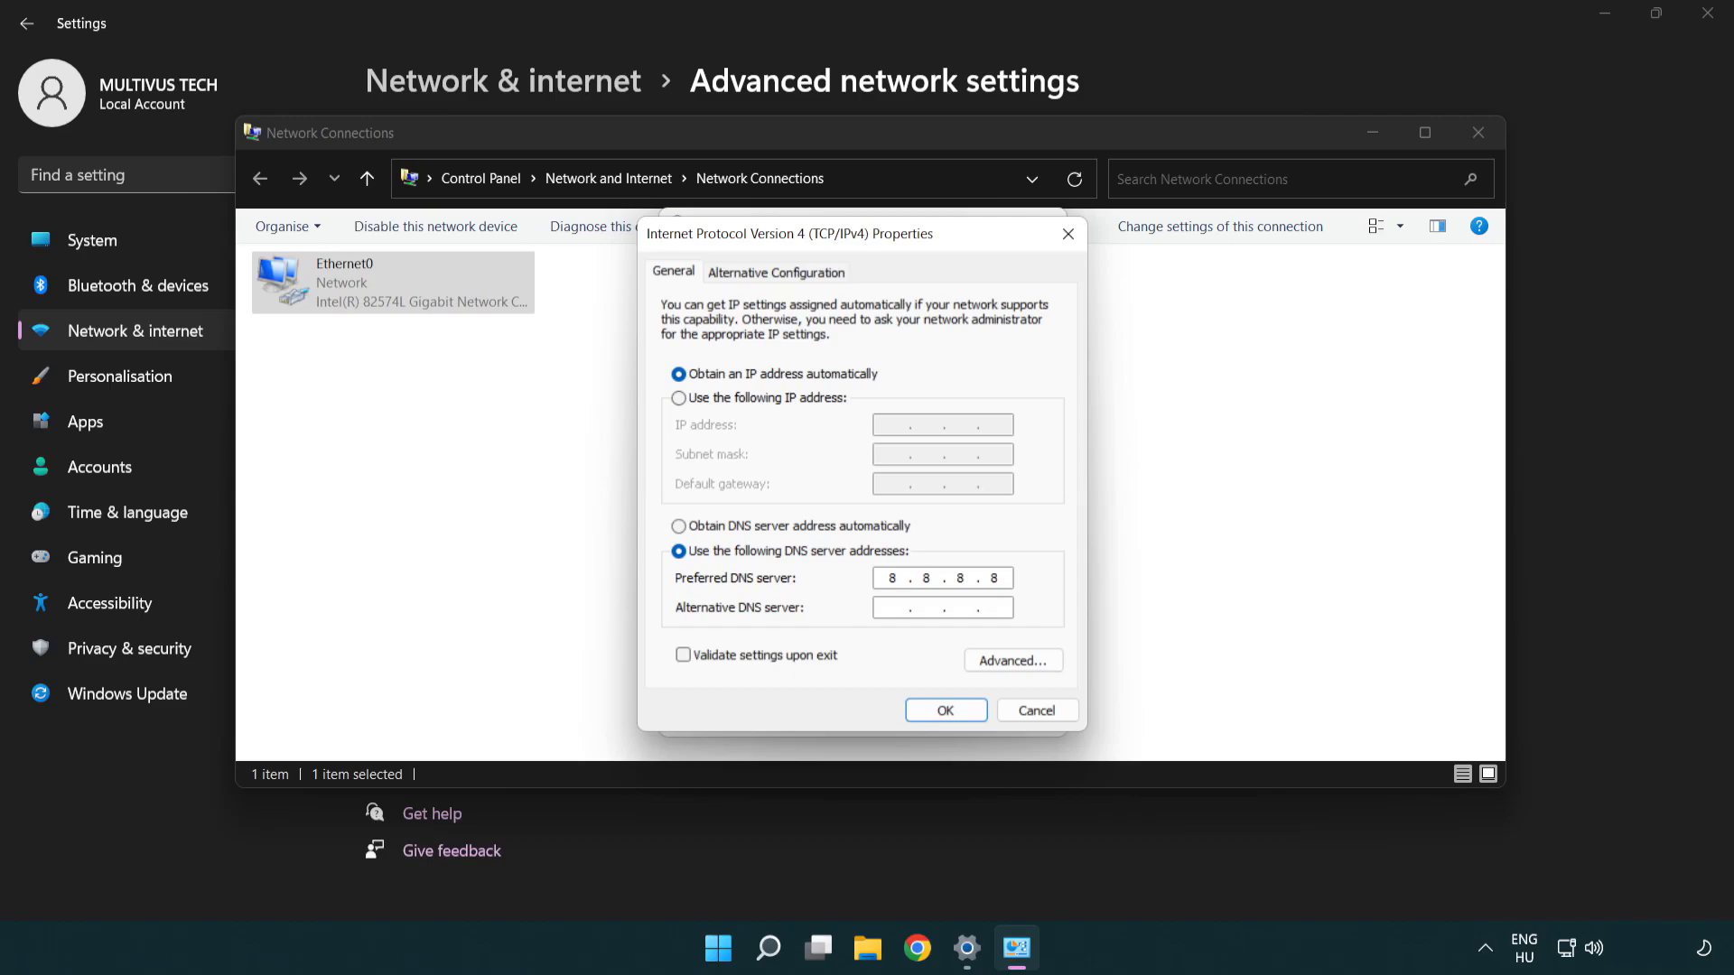
{"action": "left_click", "coordinate": [923, 606]}
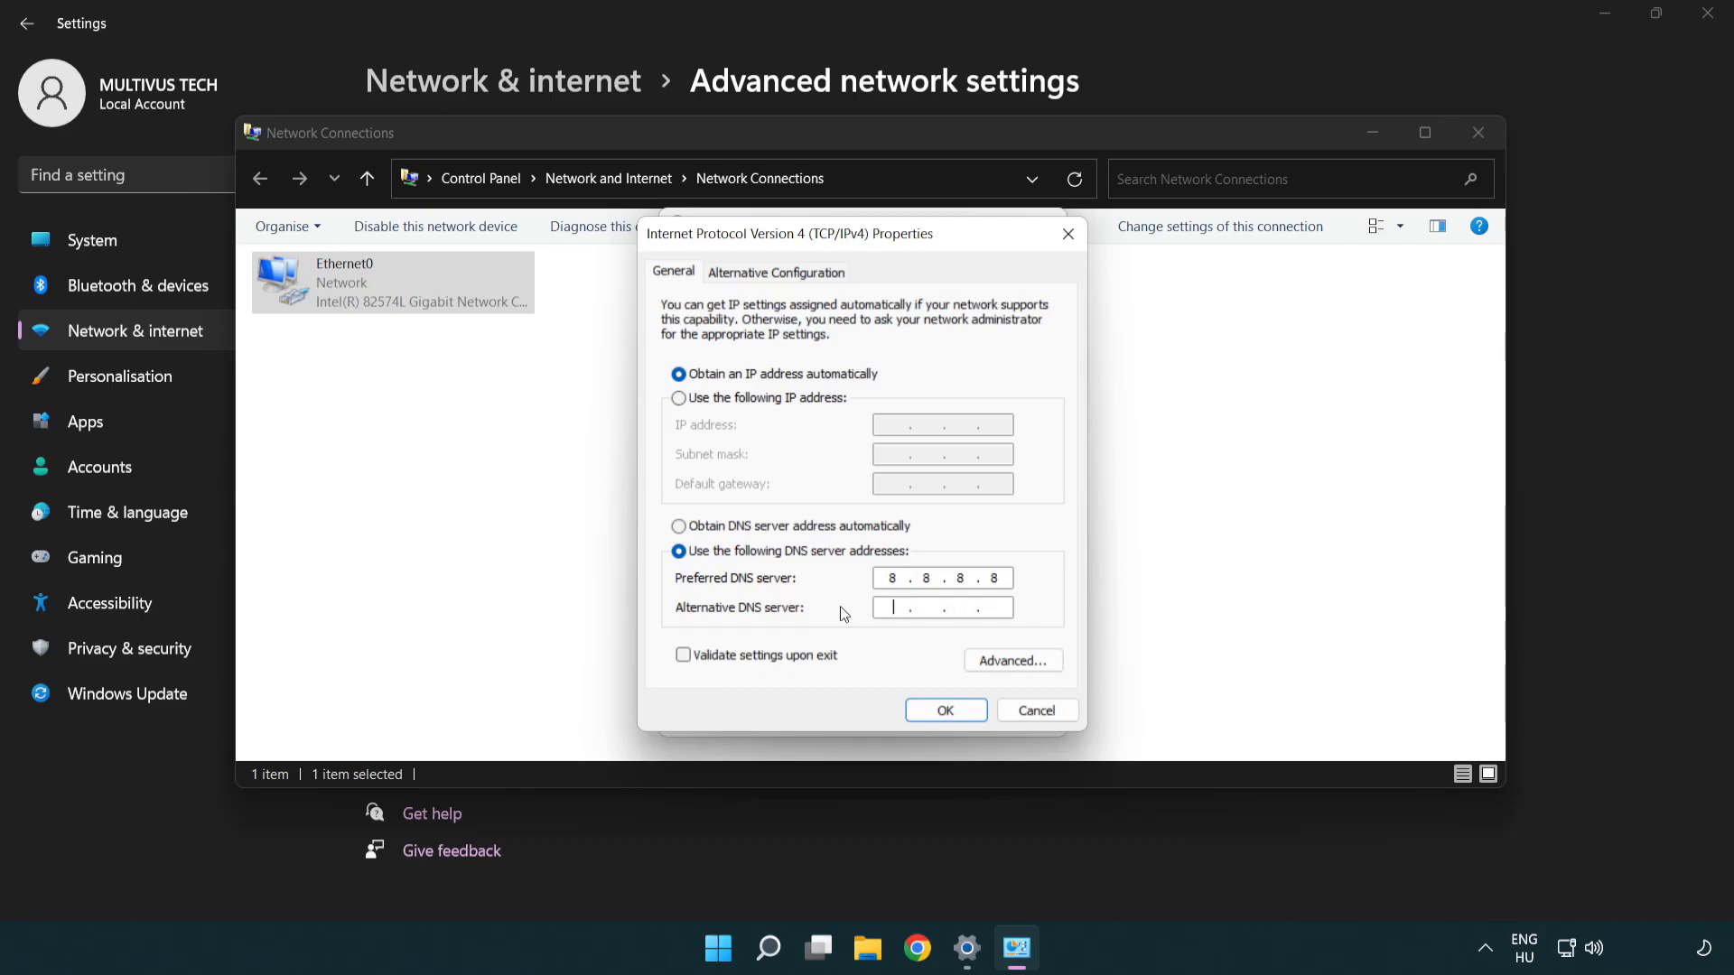
{"action": "type", "text": "8.8.4.4"}
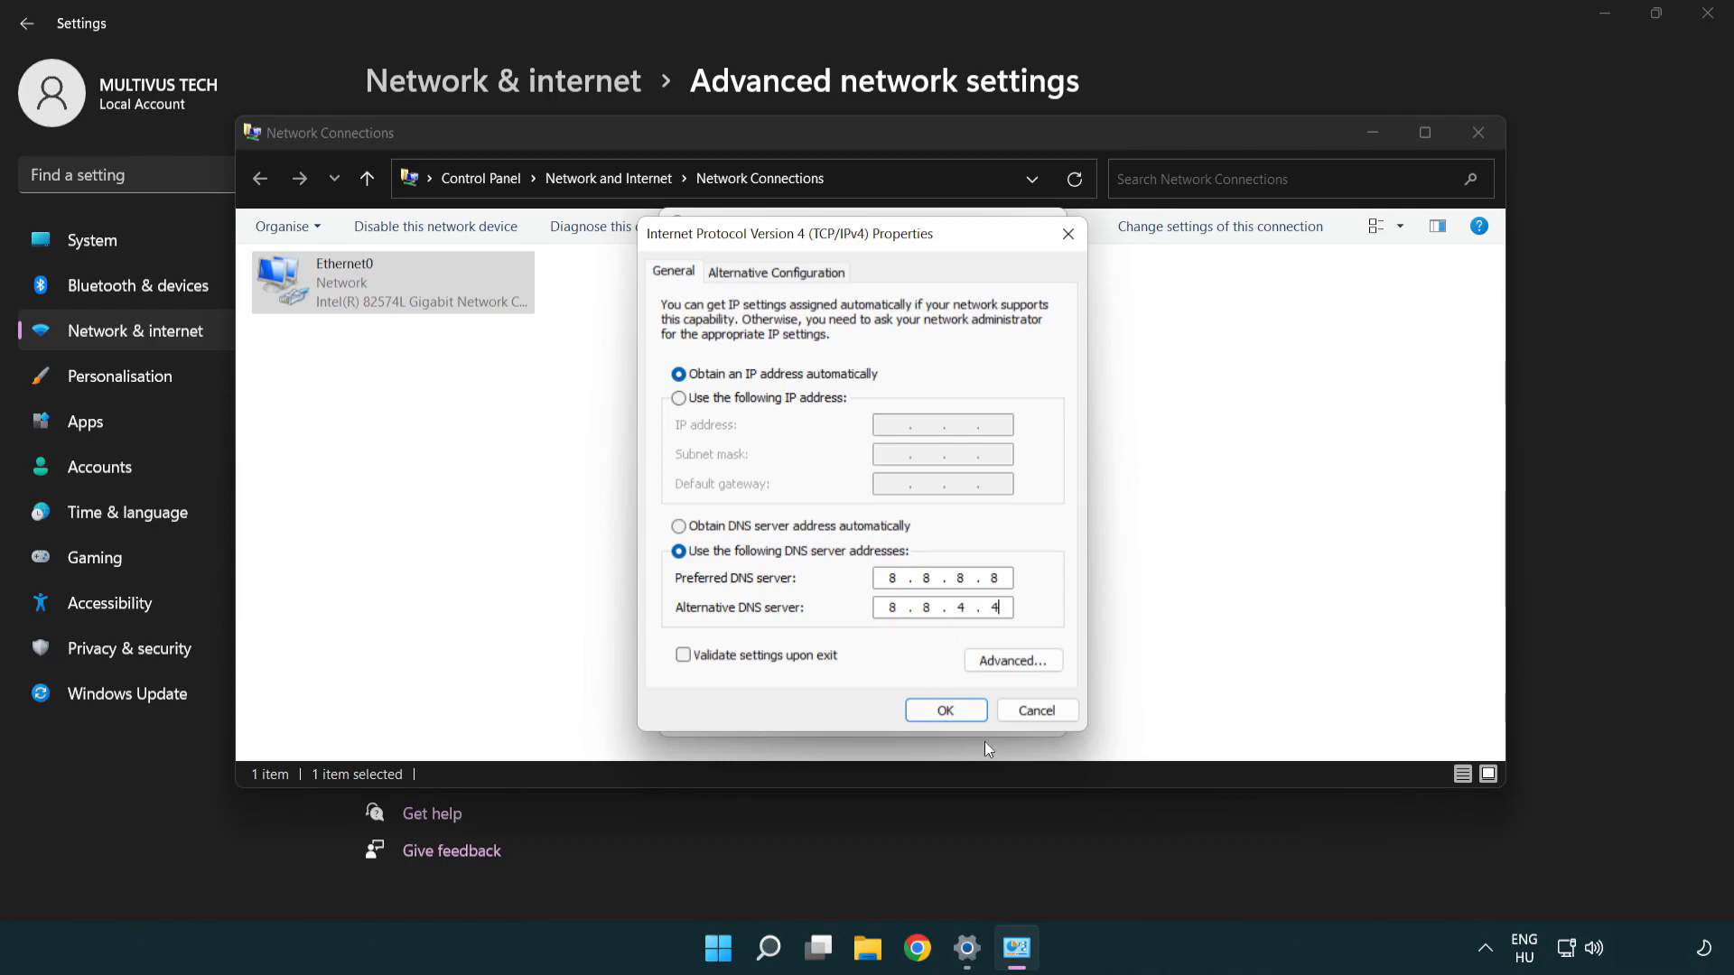
{"action": "left_click", "coordinate": [947, 710]}
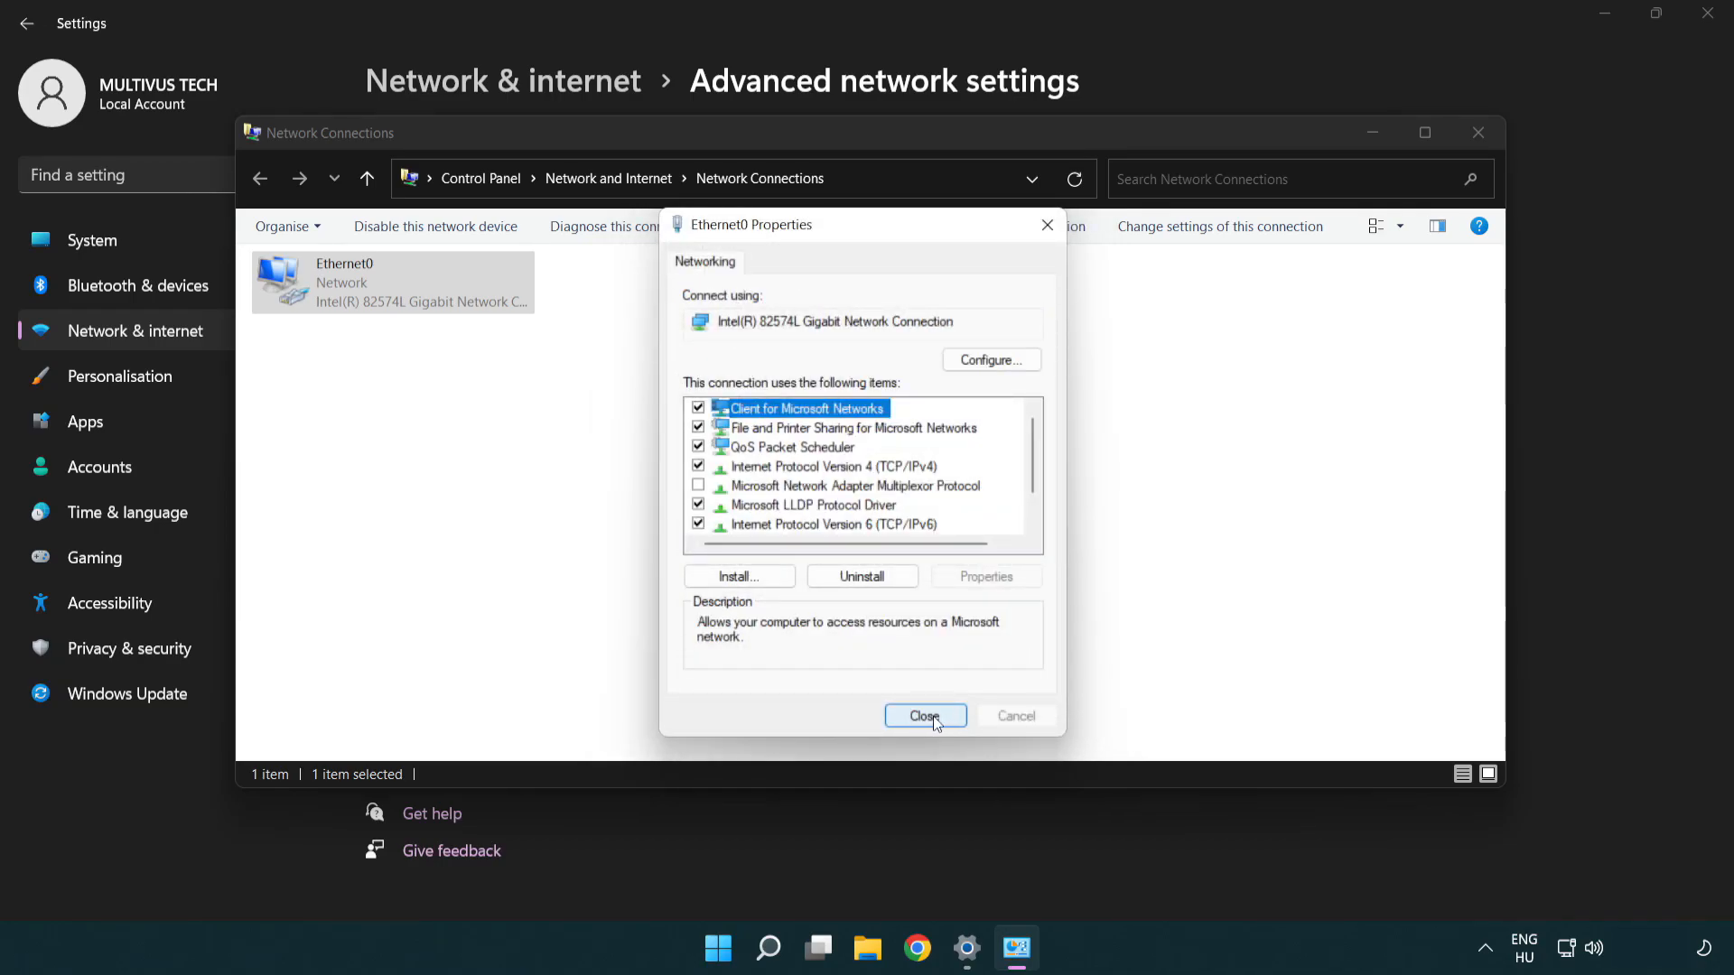
Step: Close Ethernet0 Properties and Network Connections, then show Start's Sleep, Shut down and Restart choices
{"action": "left_click", "coordinate": [925, 715]}
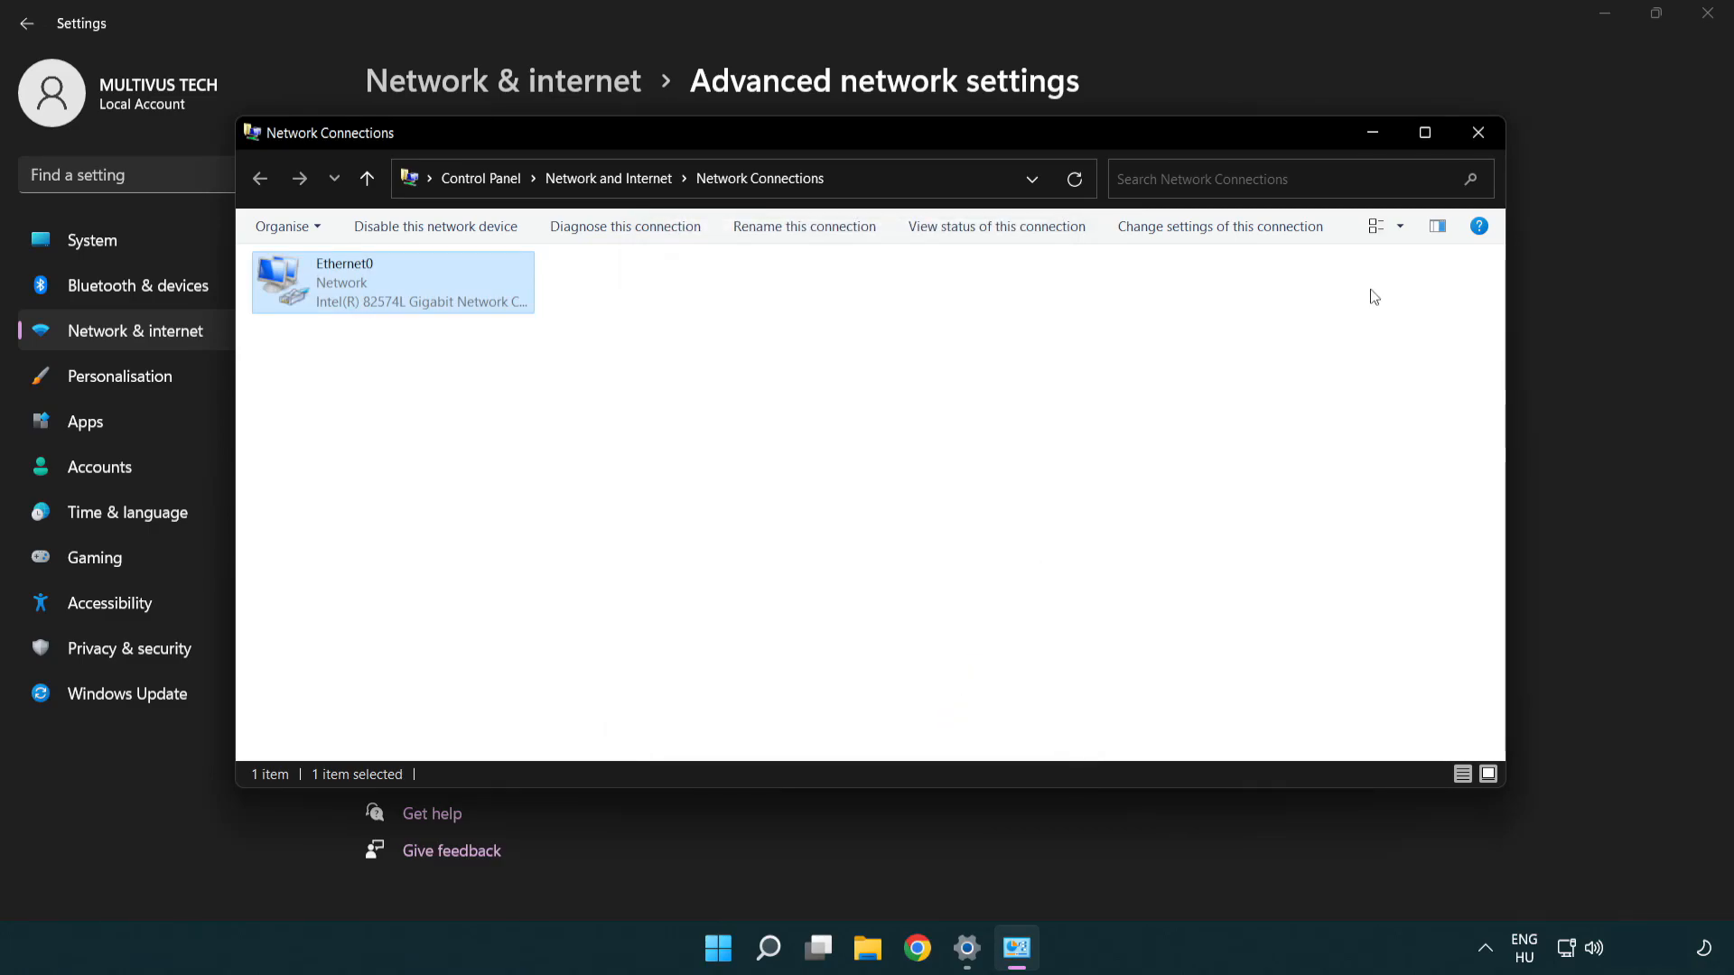
{"action": "mouse_move", "coordinate": [1478, 134]}
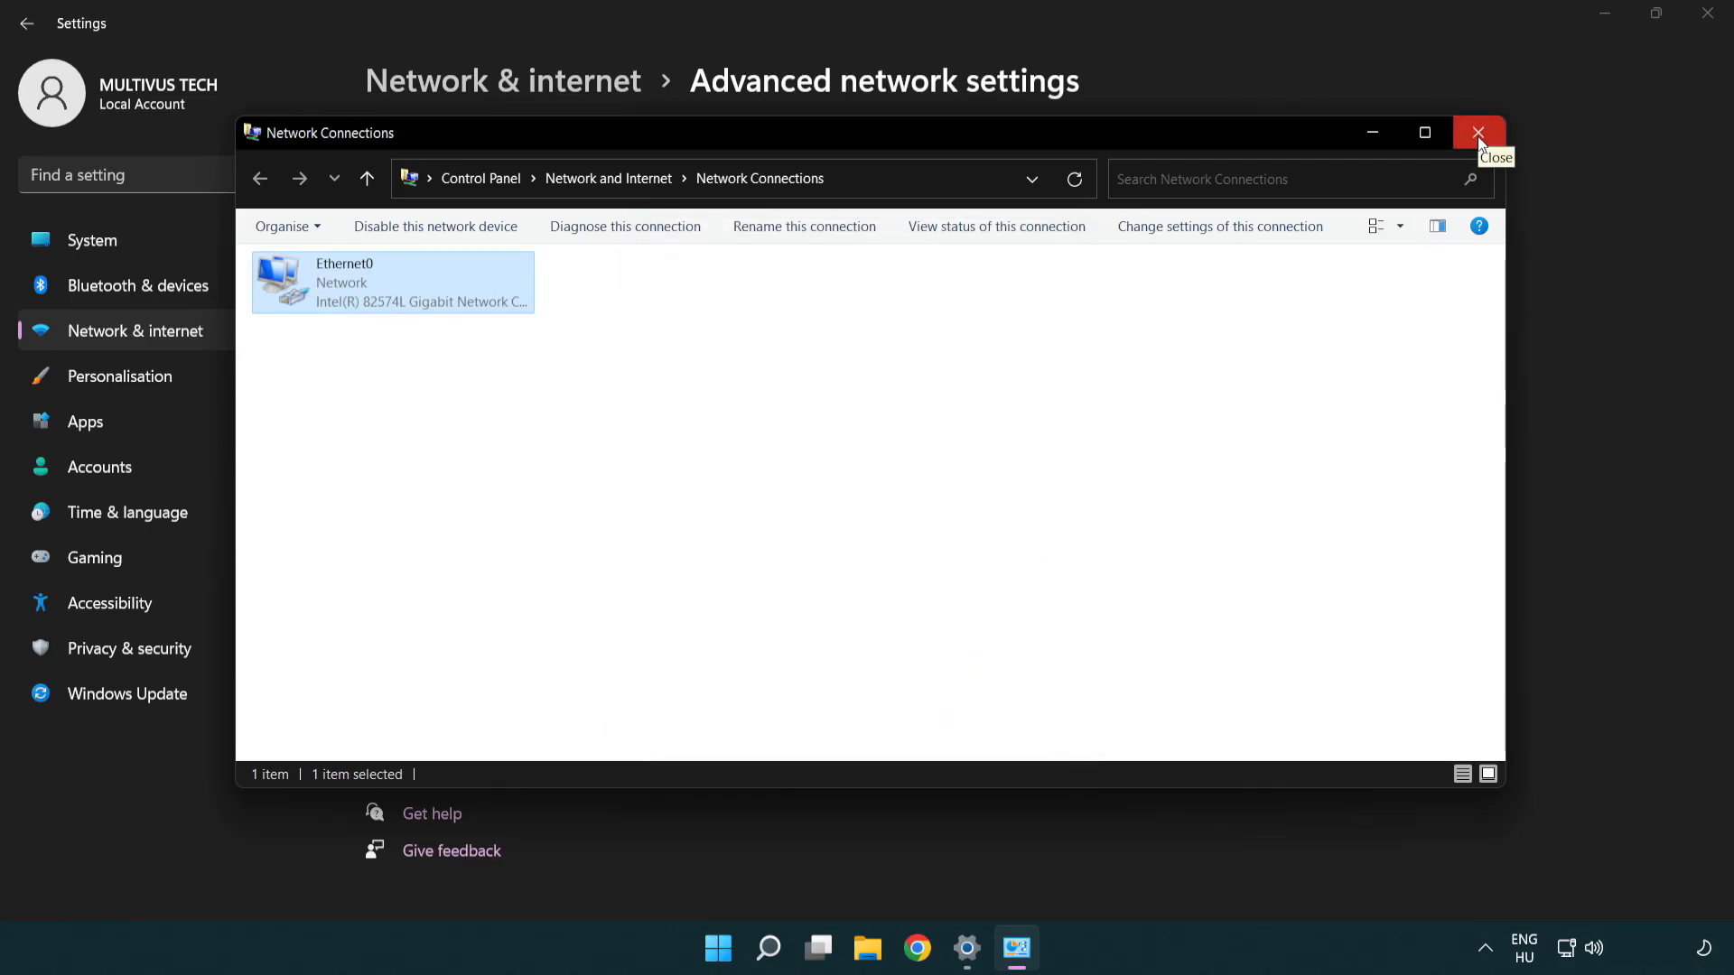
{"action": "left_click", "coordinate": [1477, 132]}
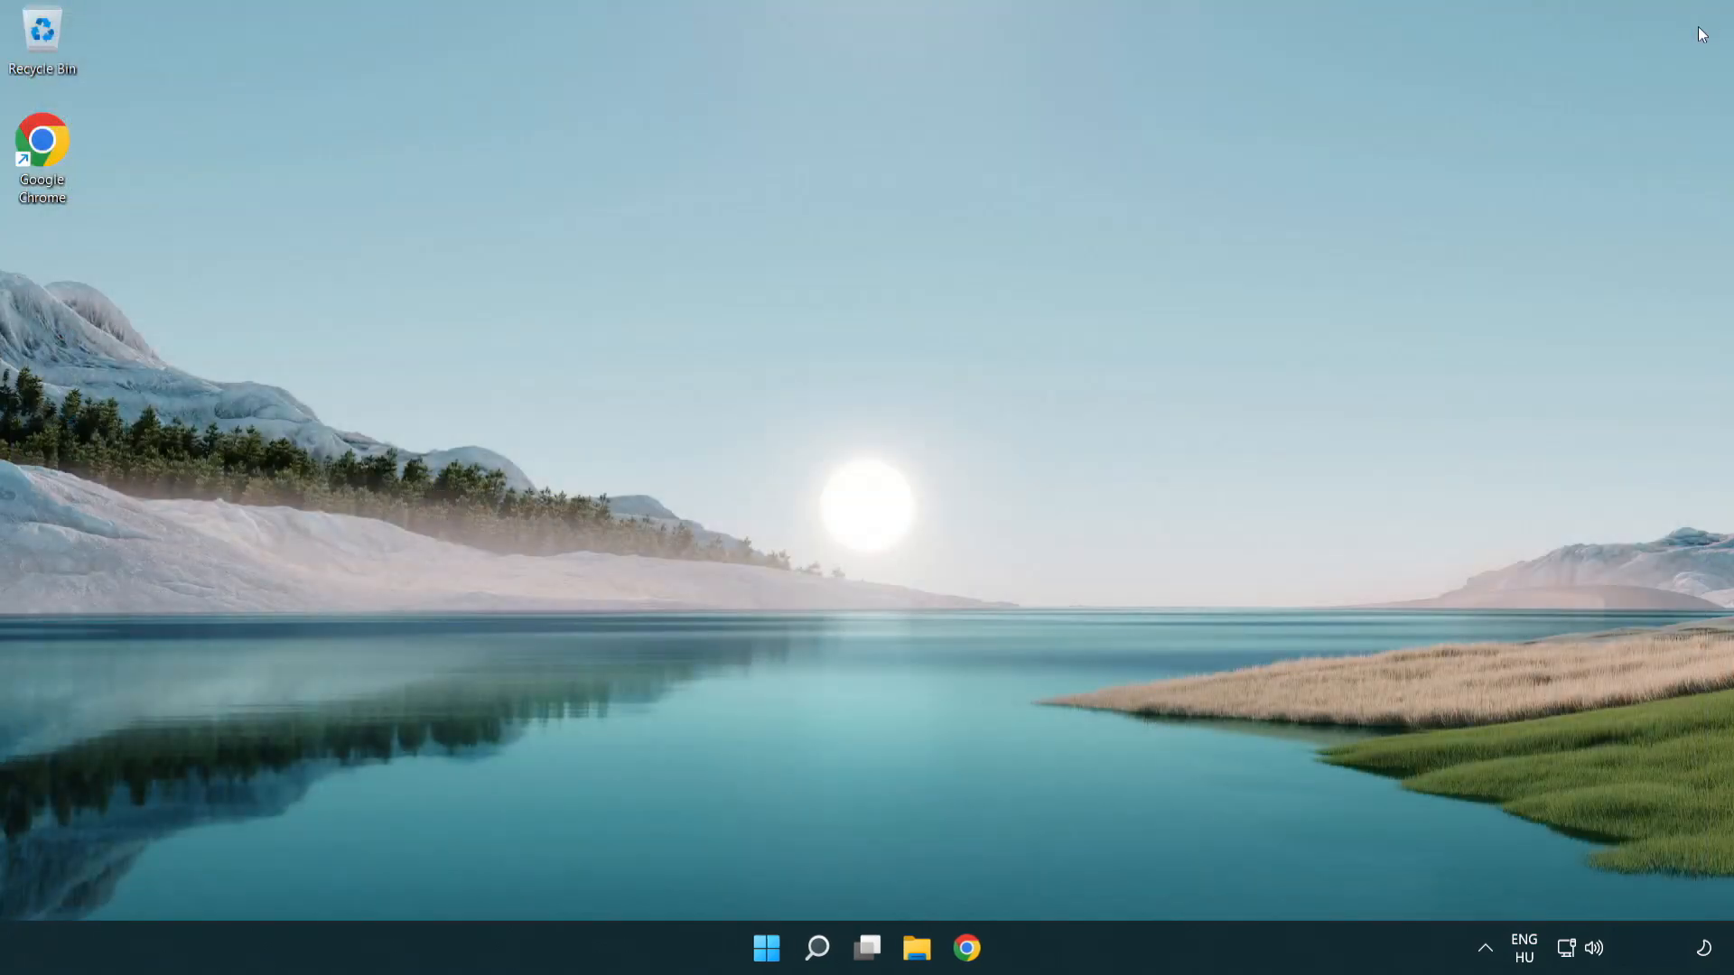
{"action": "left_click", "coordinate": [766, 946]}
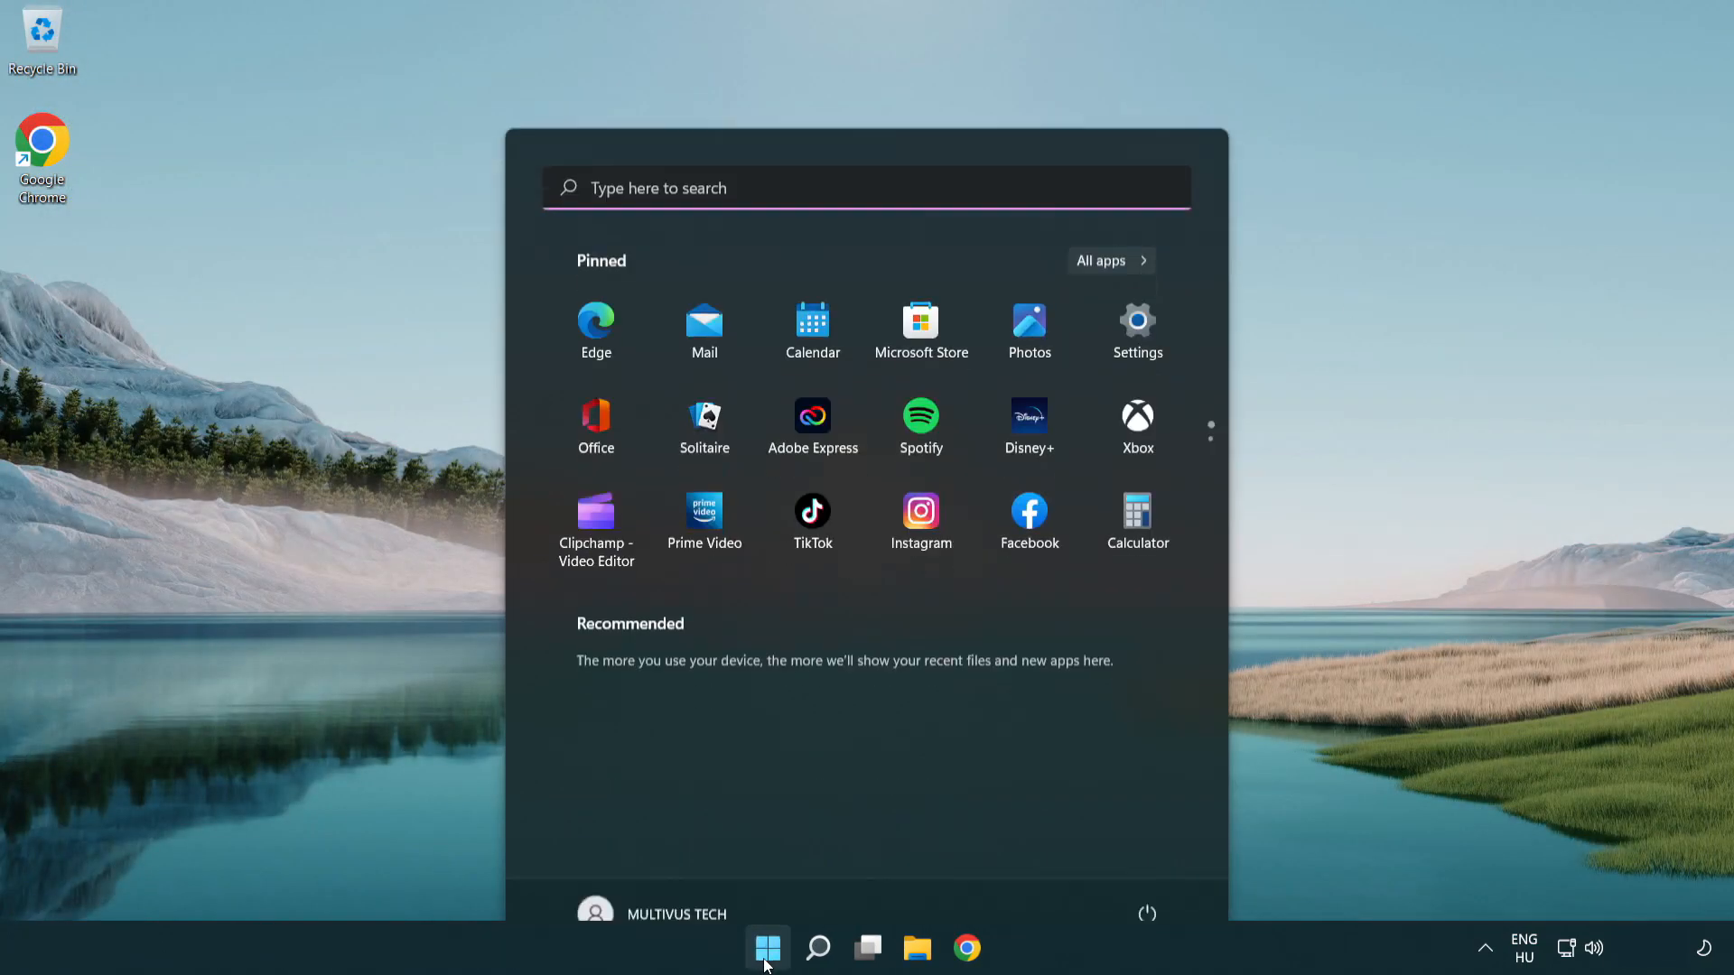
{"action": "left_click", "coordinate": [1147, 914]}
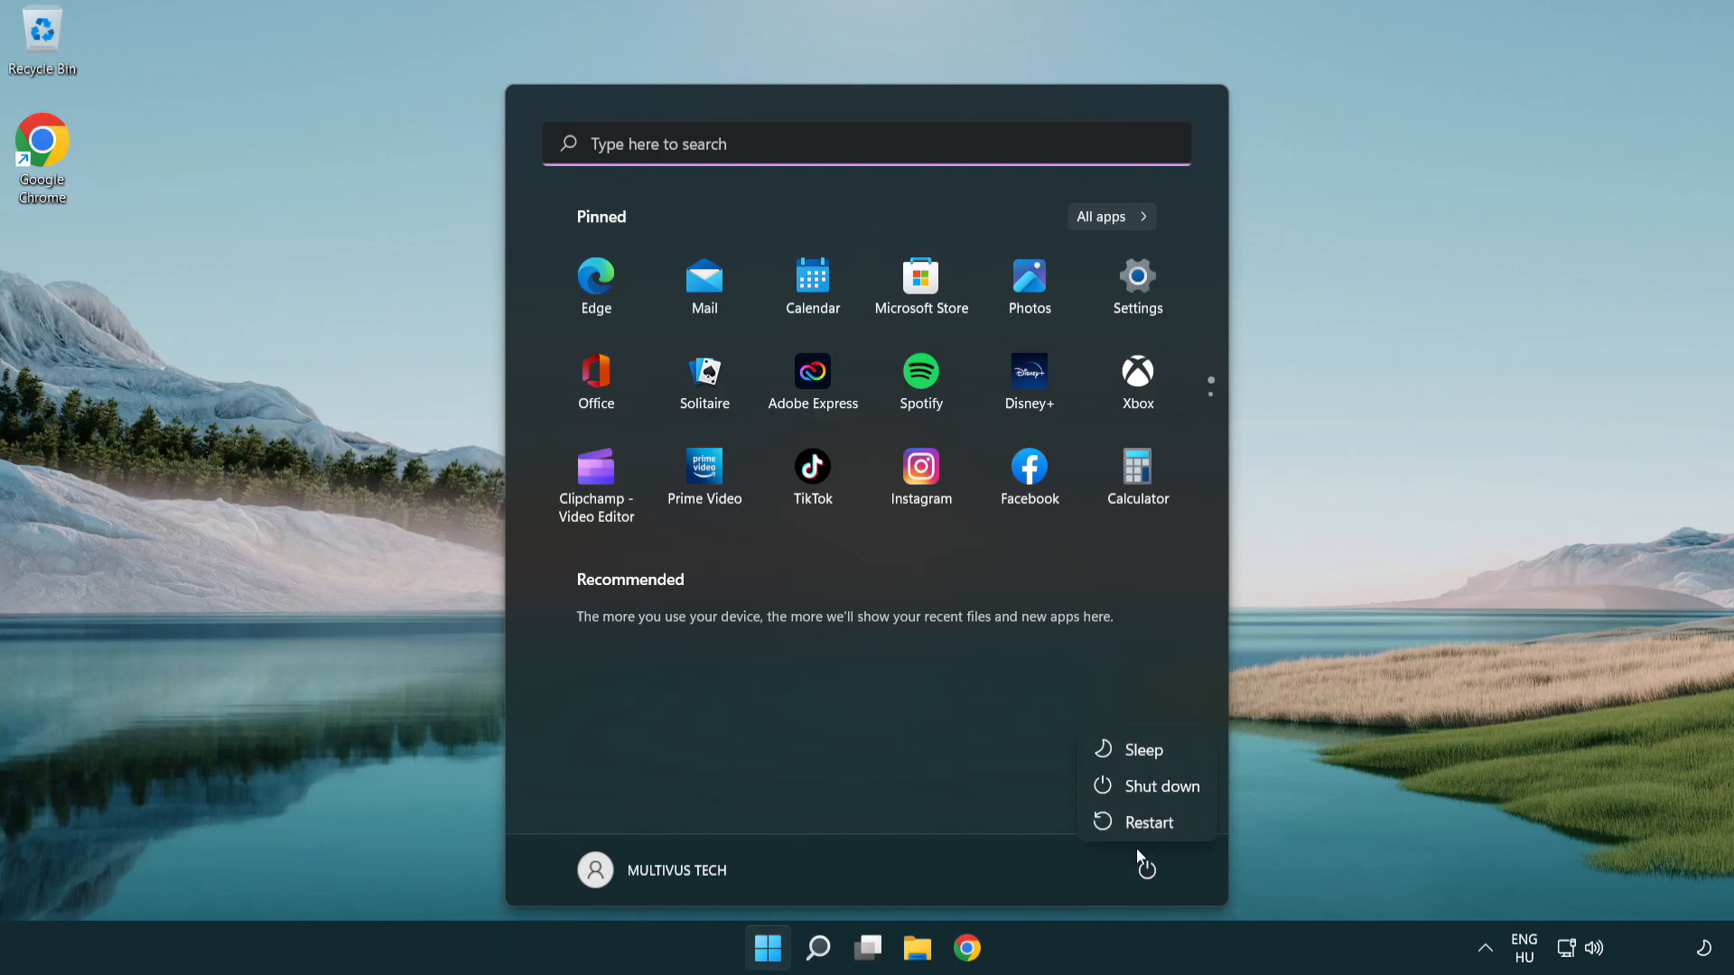